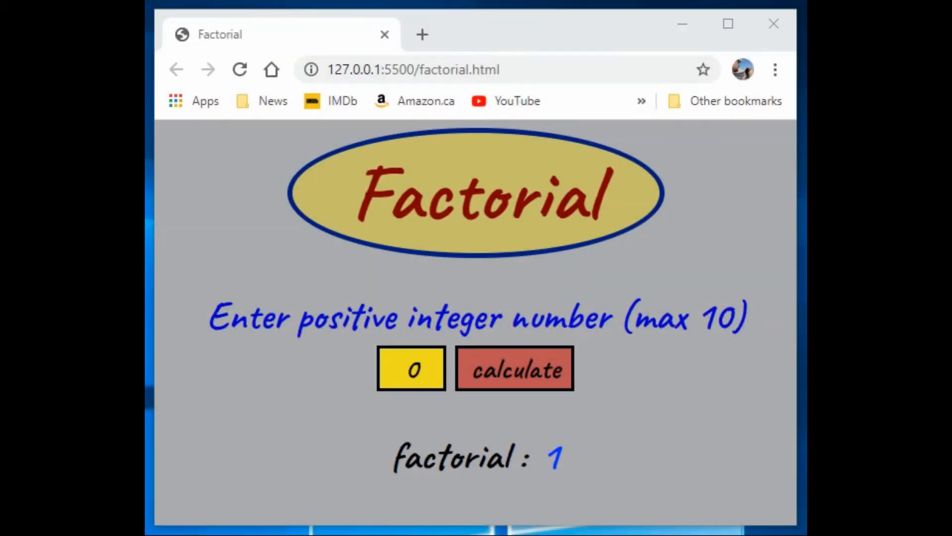
Calculate the factorial of 3 (giving 6) and then of 10 on the page.
{"action": "left_click", "coordinate": [410, 369]}
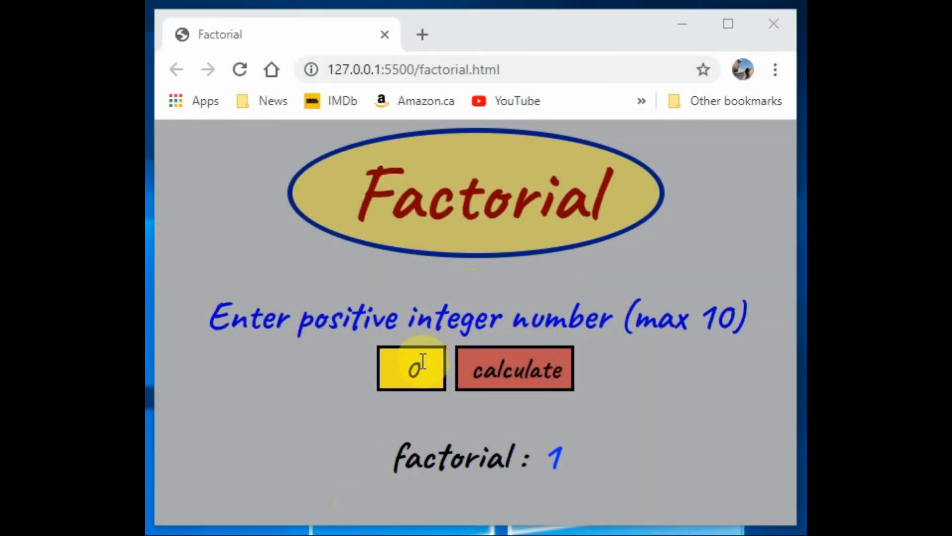
{"action": "type", "text": "3"}
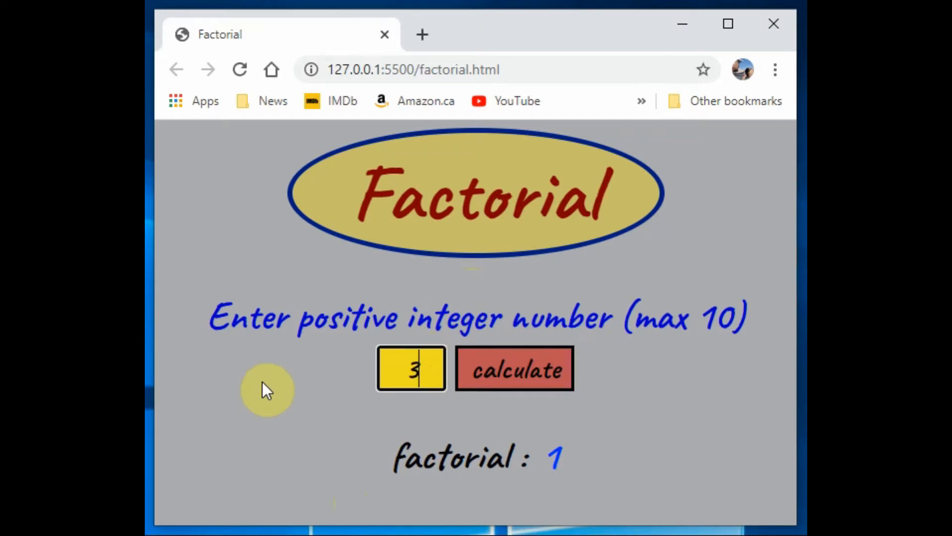
{"action": "left_click", "coordinate": [513, 369]}
{"action": "type", "text": "10"}
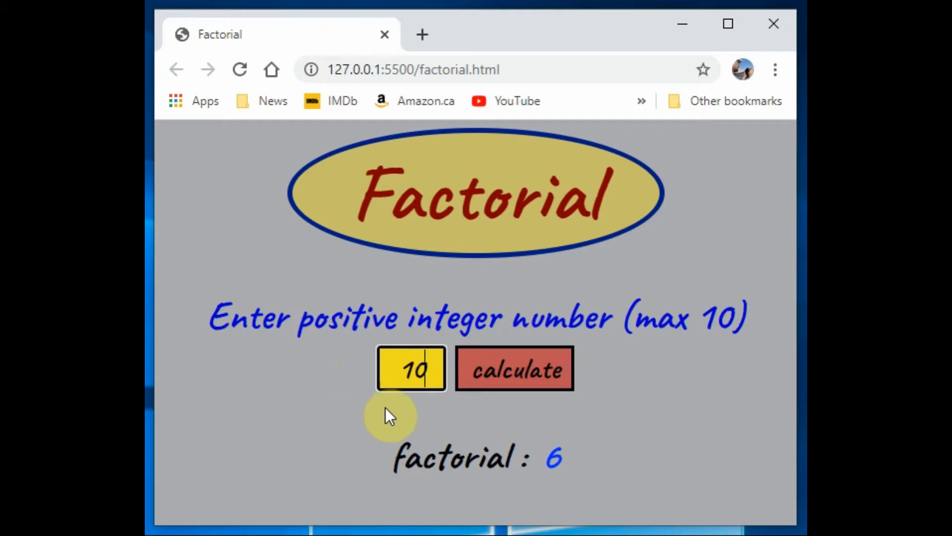
{"action": "left_click", "coordinate": [514, 369]}
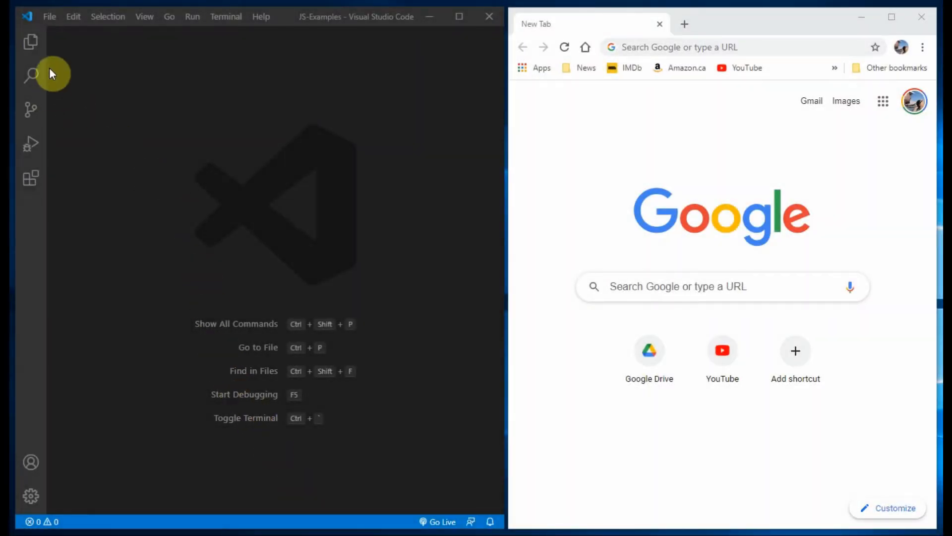
Create a new file named factorial.html in the JS-Examples project.
{"action": "left_click", "coordinate": [30, 42]}
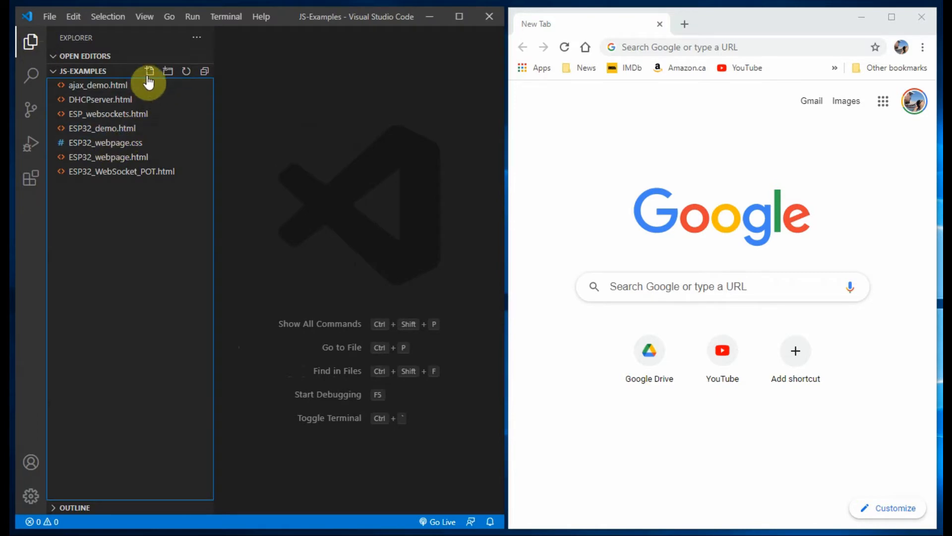
{"action": "left_click", "coordinate": [149, 71]}
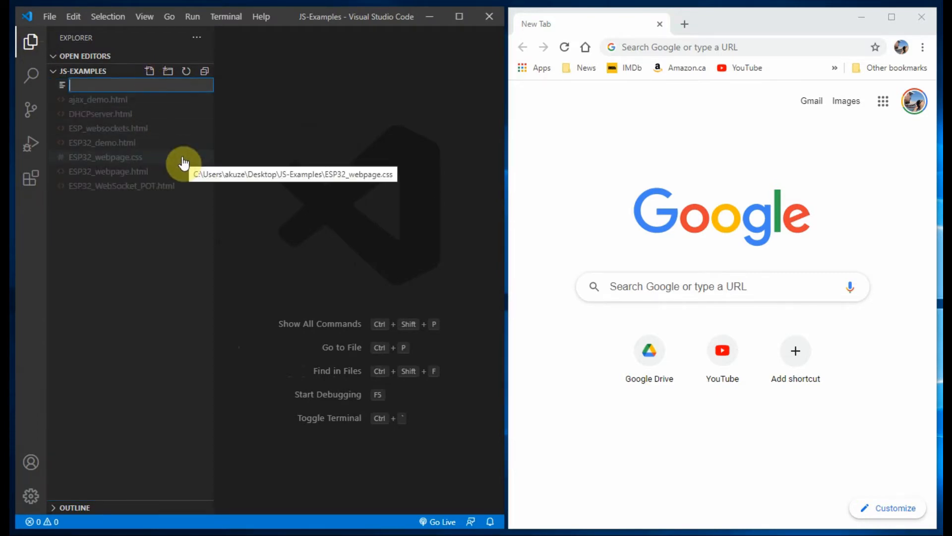
{"action": "type", "text": "facto"}
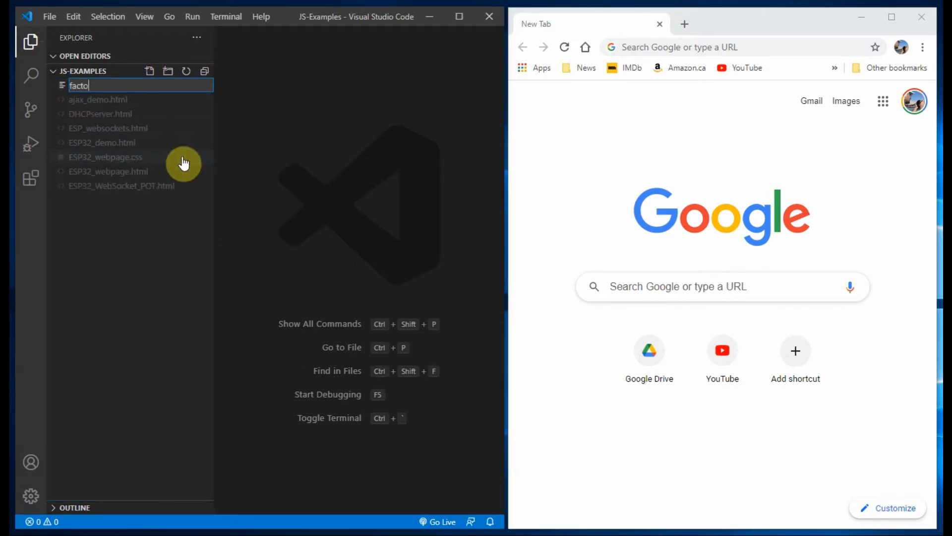
{"action": "type", "text": "rial"}
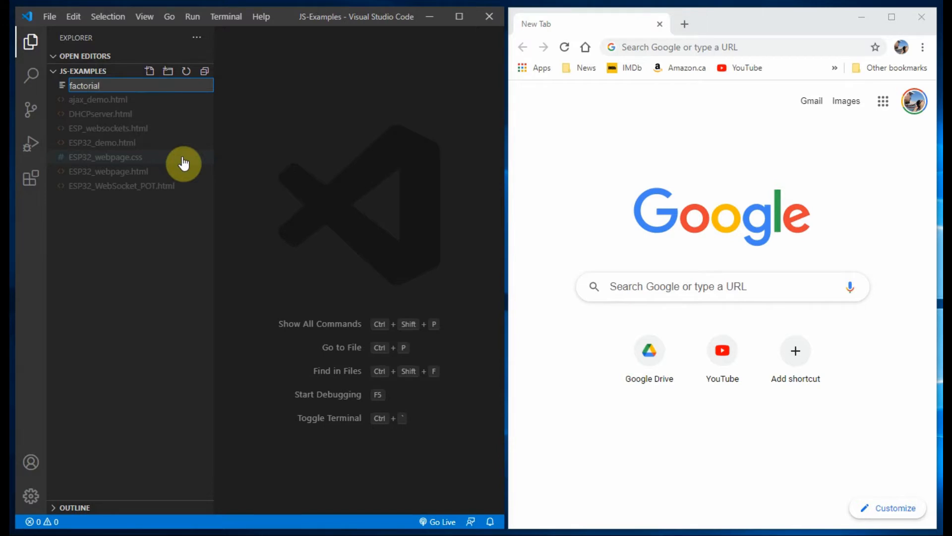
{"action": "type", "text": ".ht"}
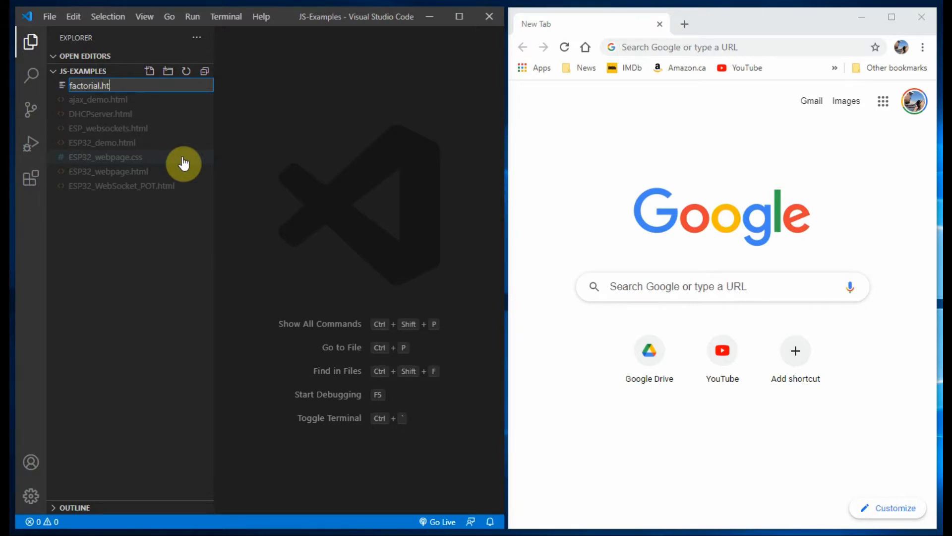
{"action": "type", "text": "ml"}
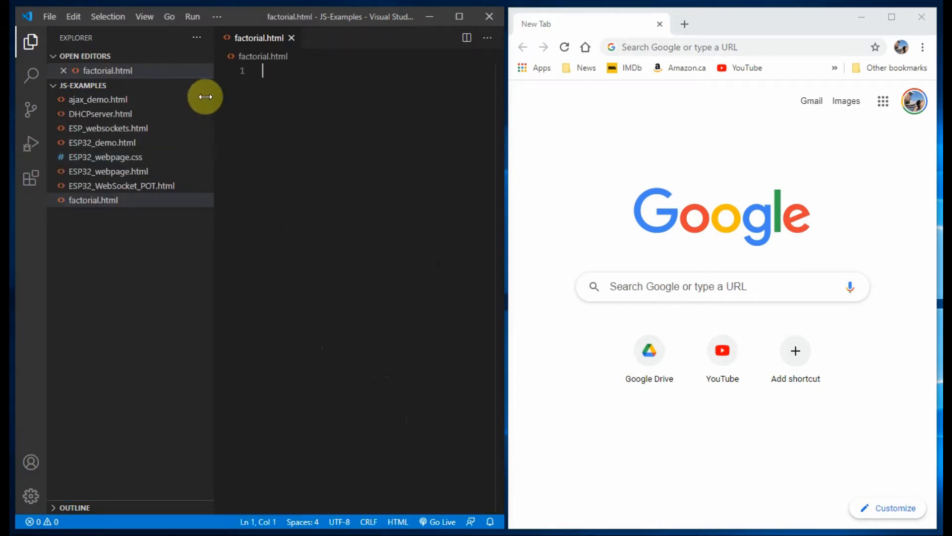
Create a second new file named factorial.js and hide the file list.
{"action": "left_click", "coordinate": [150, 85]}
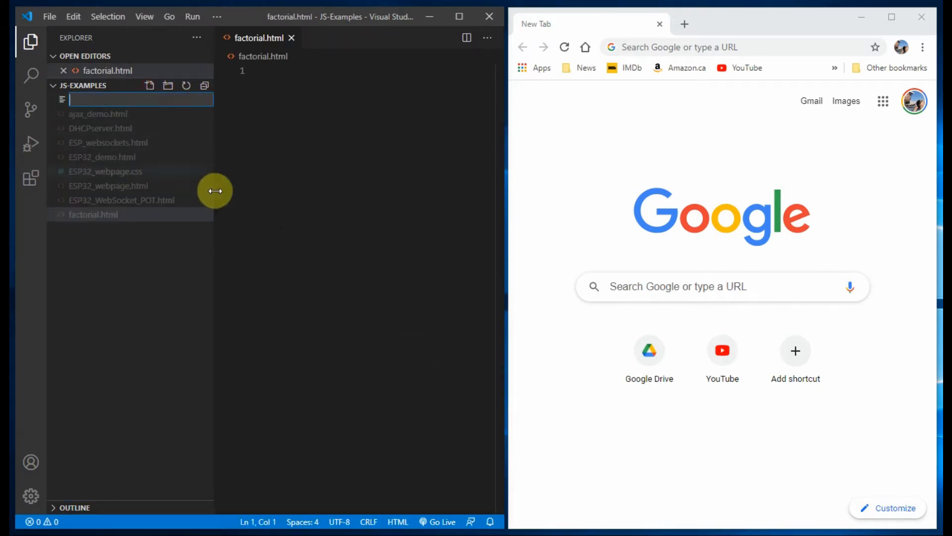
{"action": "type", "text": "fac"}
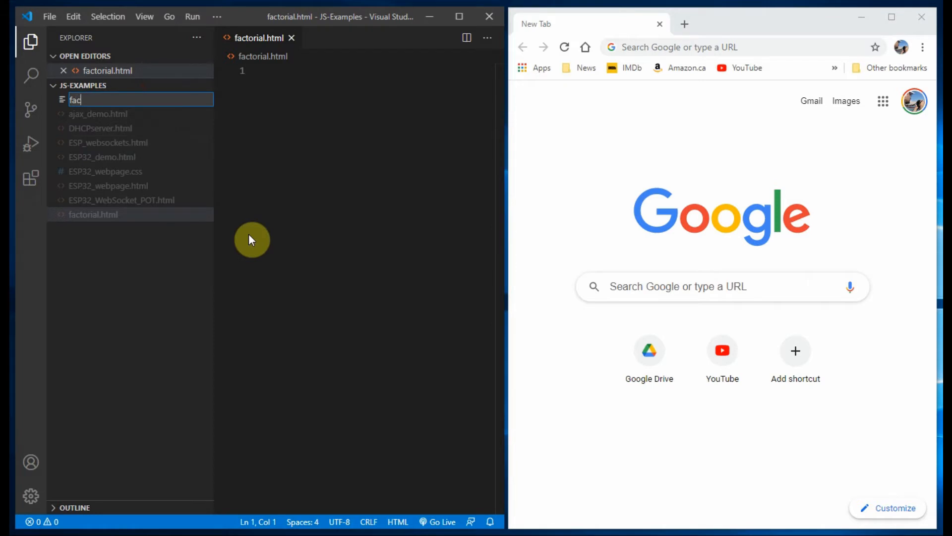
{"action": "type", "text": "torial"}
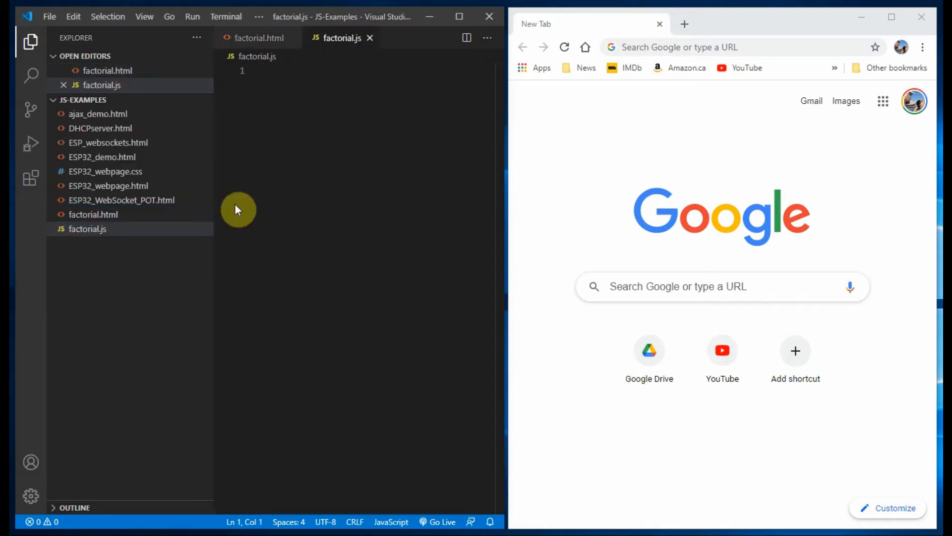
{"action": "left_click", "coordinate": [31, 57]}
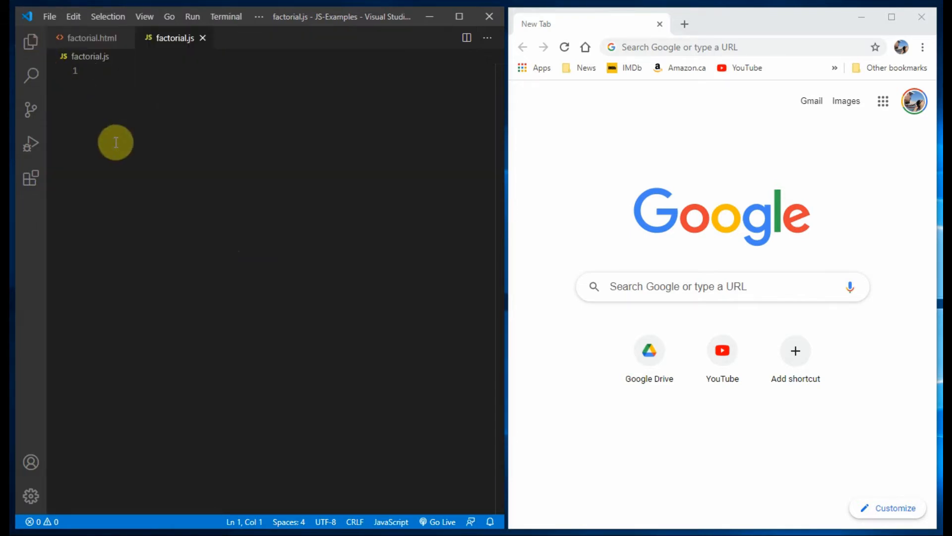
Fill factorial.html with the Emmet ! boilerplate and remove the two meta lines.
{"action": "left_click", "coordinate": [91, 37]}
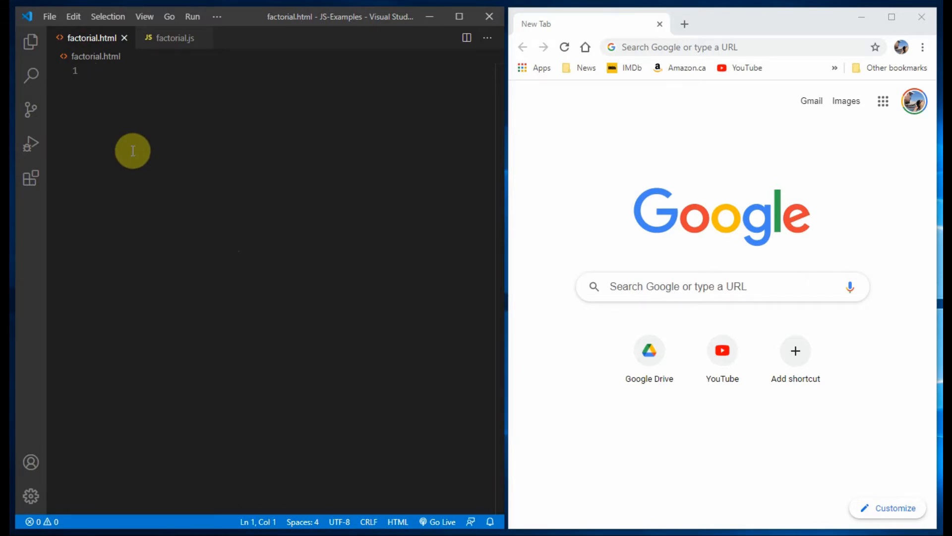
{"action": "type", "text": "!DOCTYPE html>"}
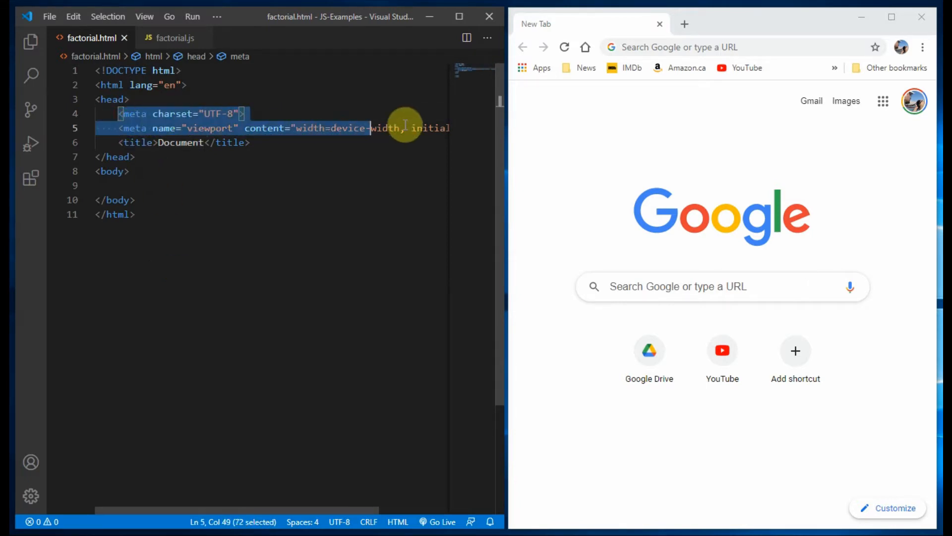
{"action": "key", "text": "Delete"}
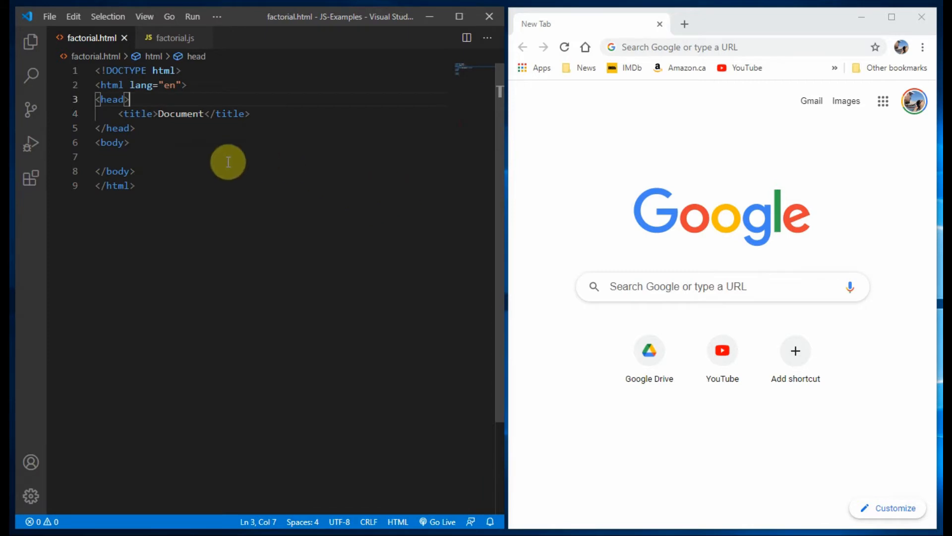
{"action": "mouse_move", "coordinate": [201, 158]}
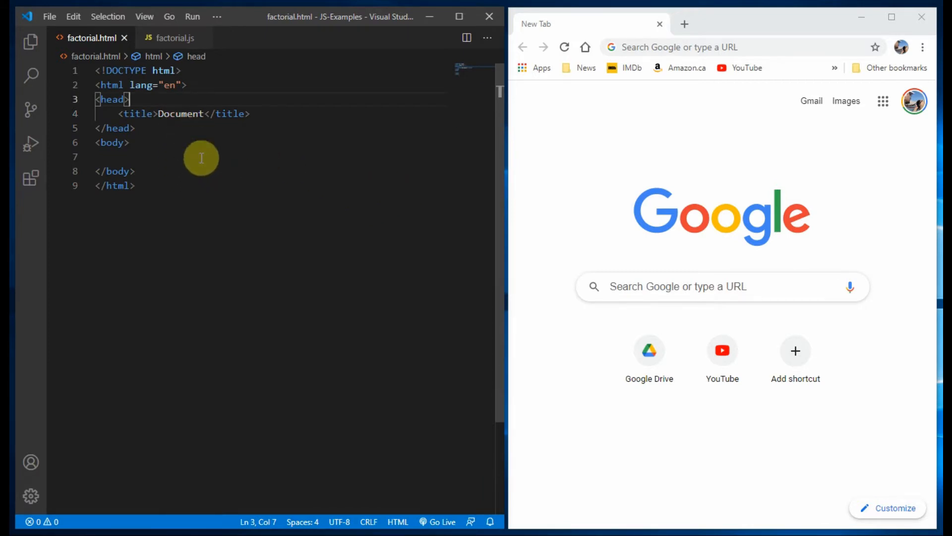
Serve the page with Go Live and close the empty browser tab.
{"action": "left_click", "coordinate": [437, 521]}
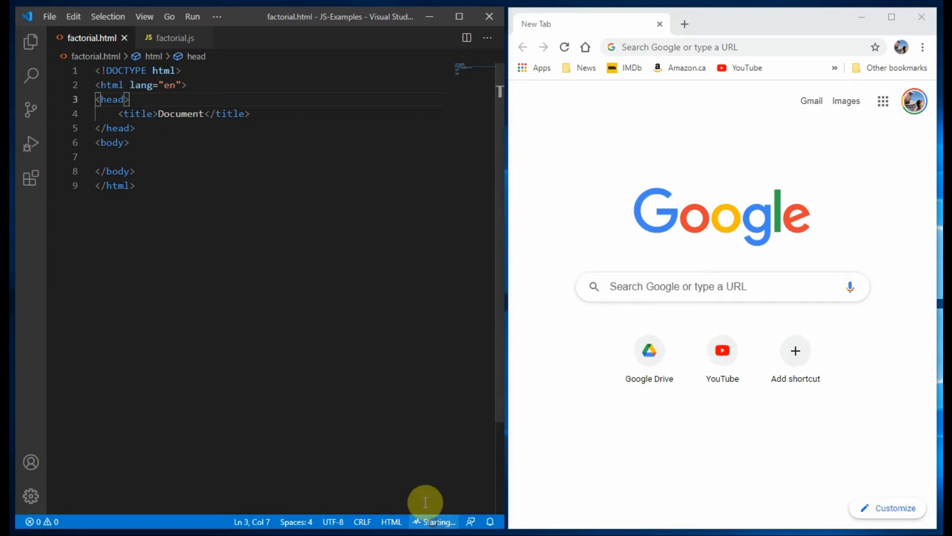
{"action": "left_click", "coordinate": [434, 521]}
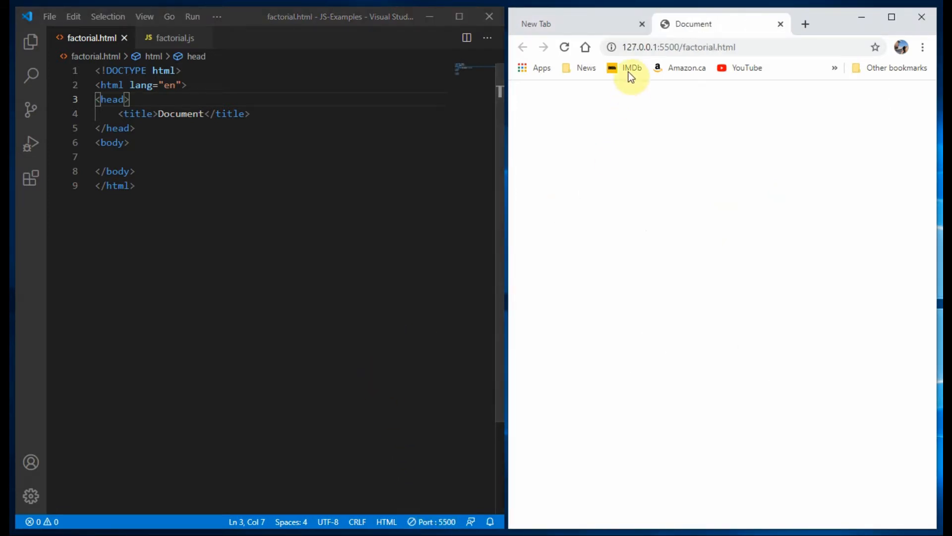
{"action": "left_click", "coordinate": [642, 24]}
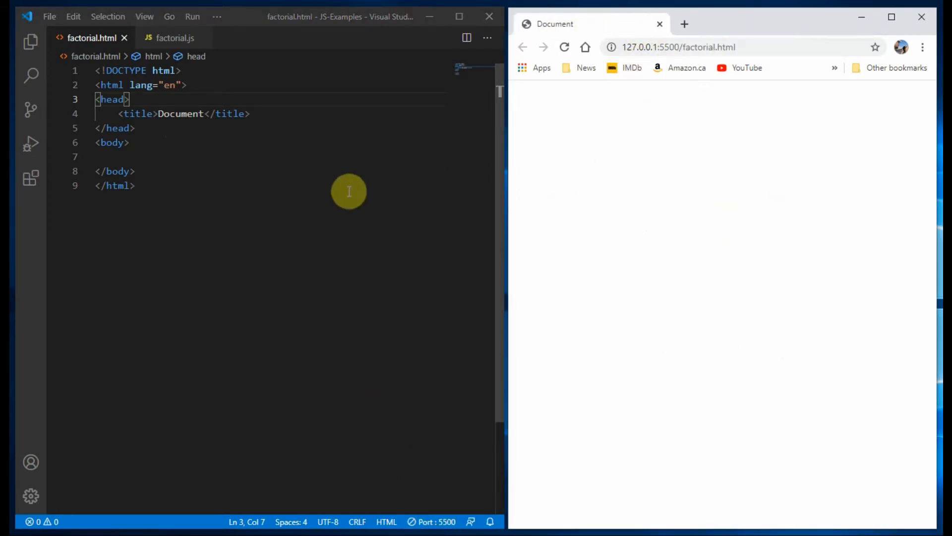
Replace the placeholder title Document with Factorial.
{"action": "double_click", "coordinate": [180, 113]}
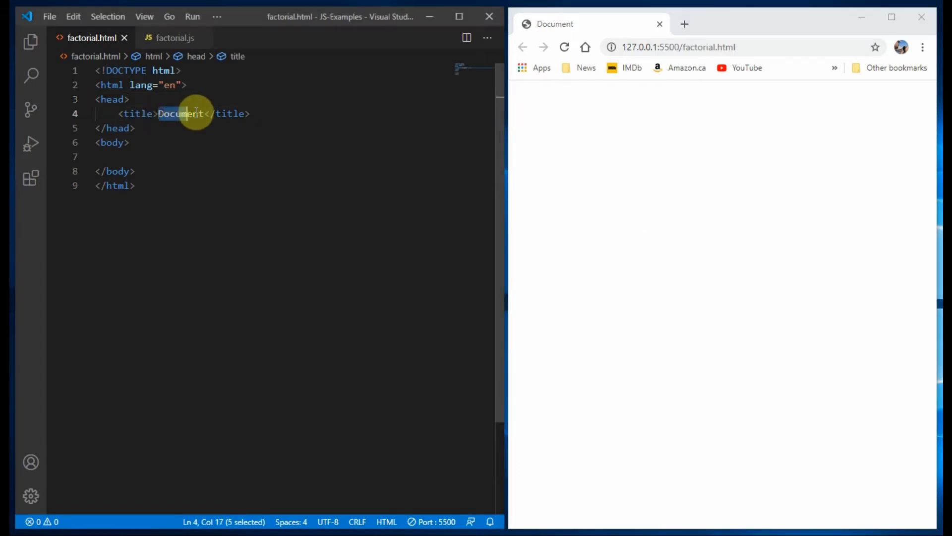
{"action": "double_click", "coordinate": [181, 113]}
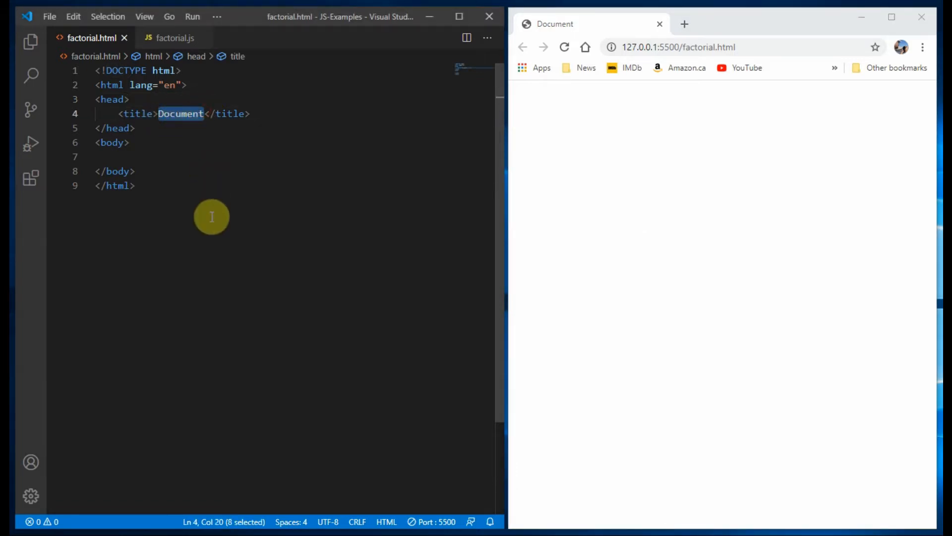
{"action": "type", "text": "Factor"}
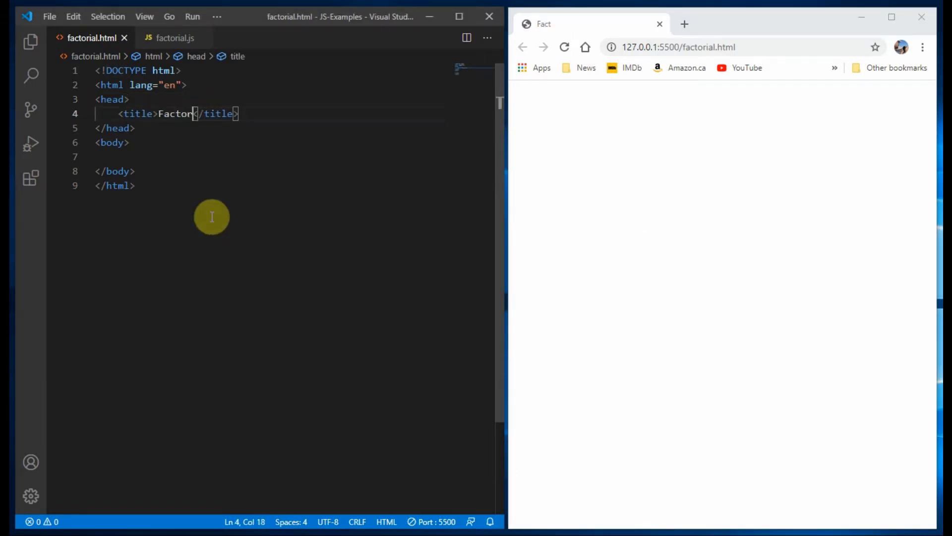
{"action": "type", "text": "ial"}
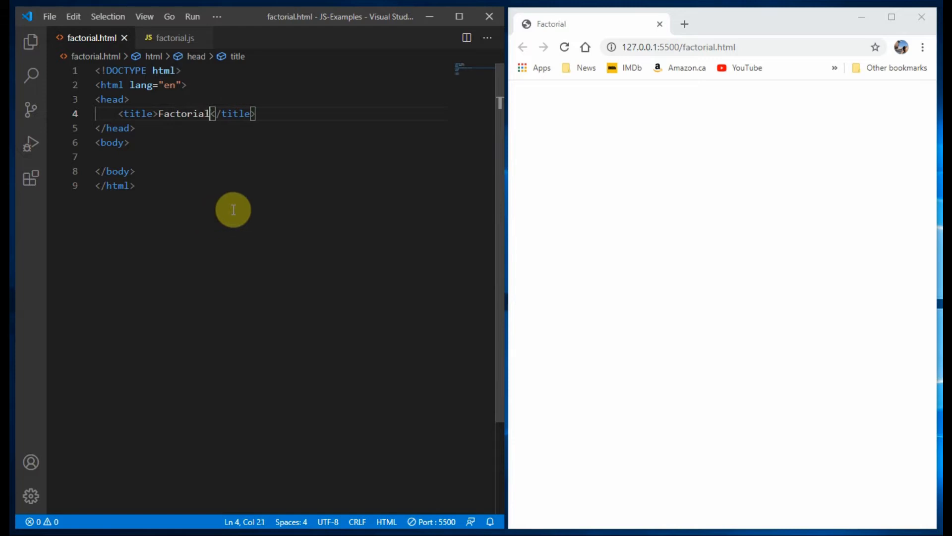
{"action": "mouse_move", "coordinate": [549, 24]}
{"action": "type", "text": "<script src=\"factorial.js\"></script>"}
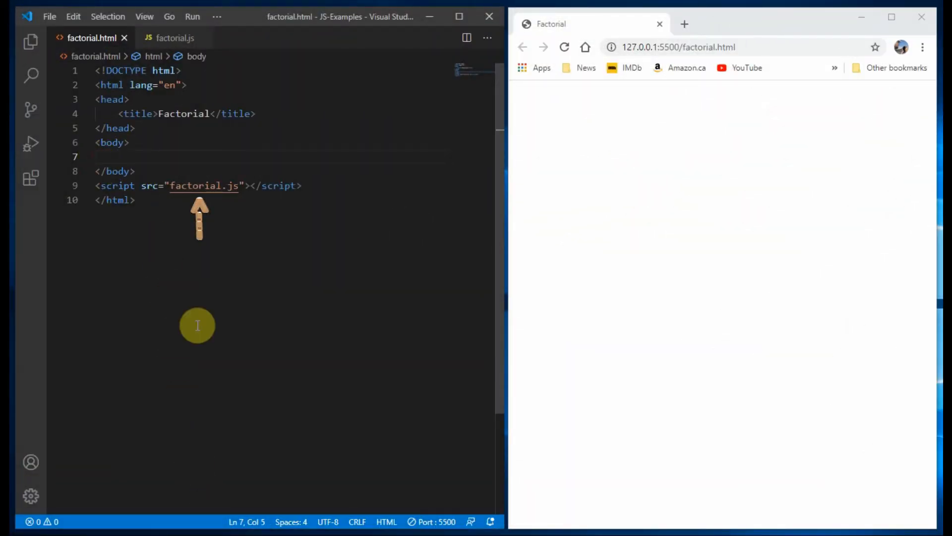
Add an h1 heading reading Factorial in the page body.
{"action": "type", "text": "<"}
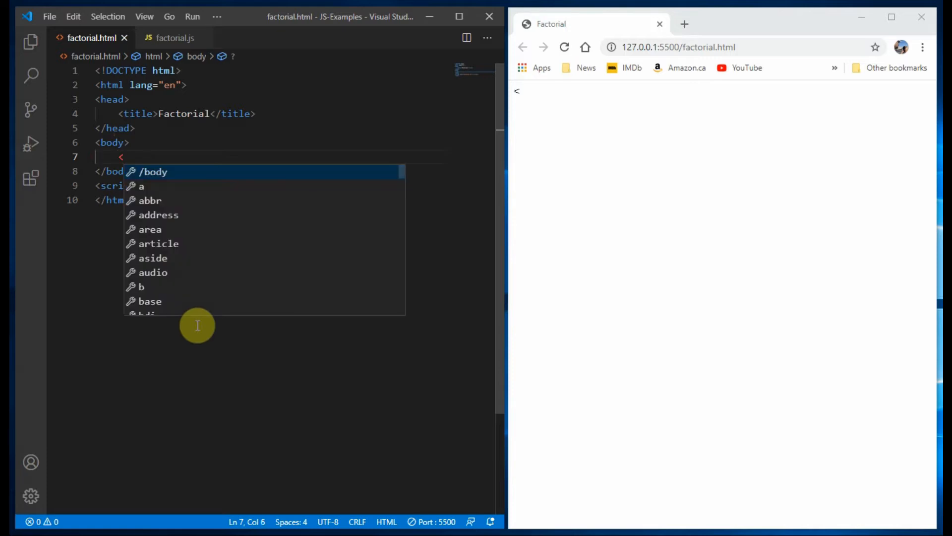
{"action": "type", "text": "h1></h1>"}
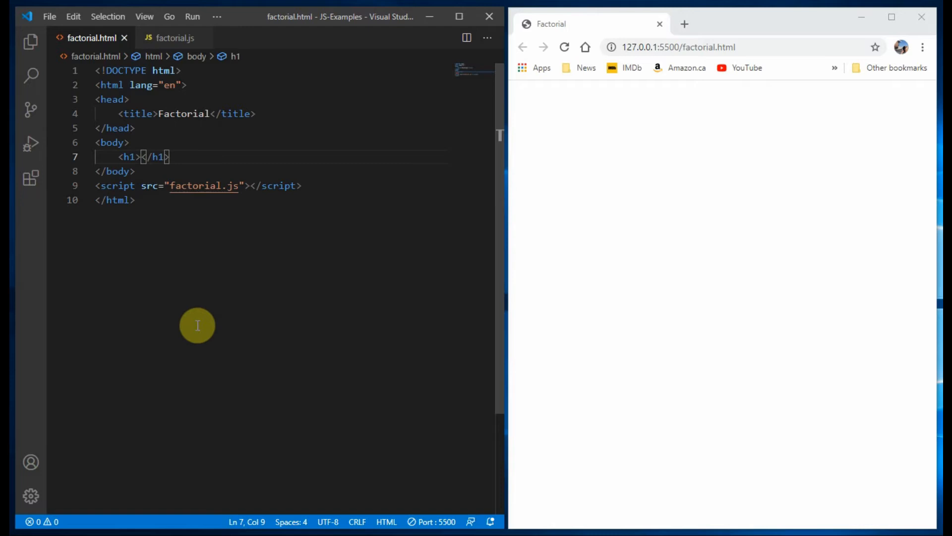
{"action": "type", "text": "F"}
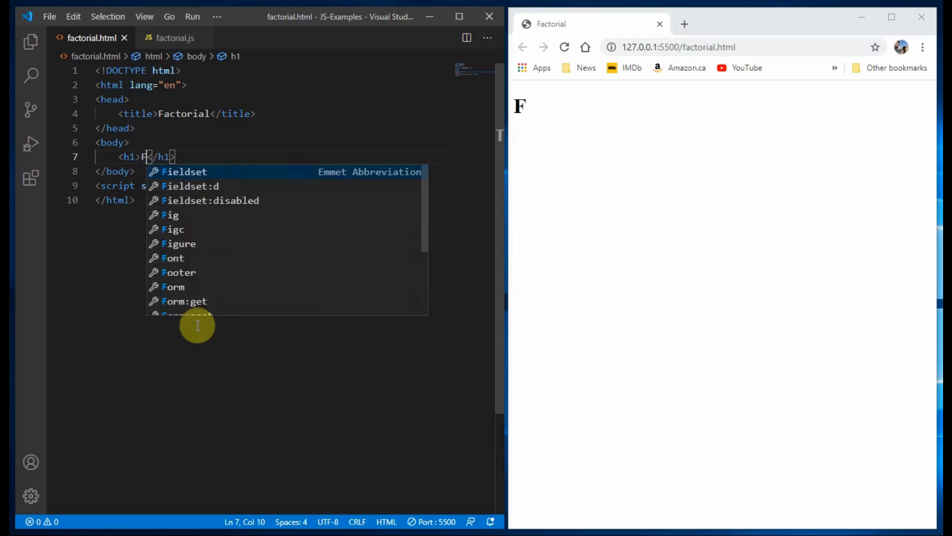
{"action": "type", "text": "acto"}
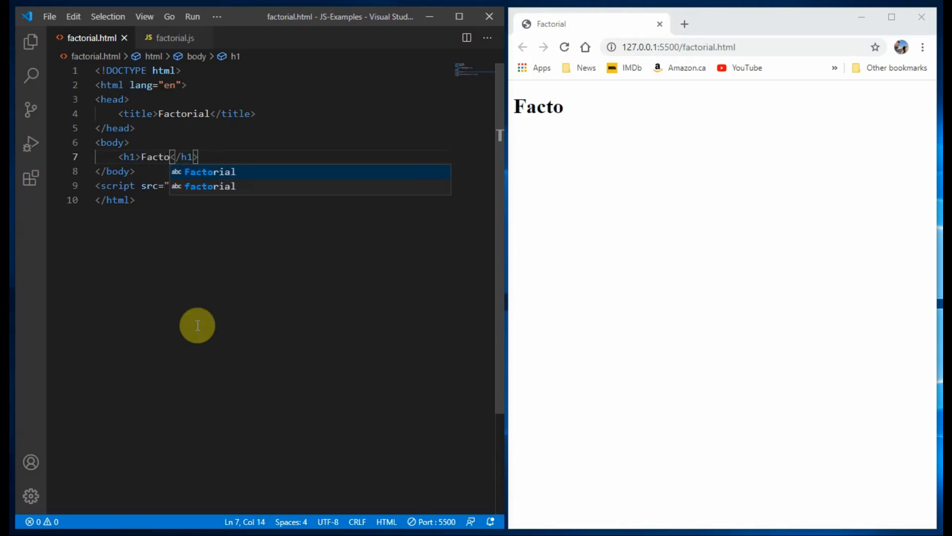
{"action": "type", "text": "rial"}
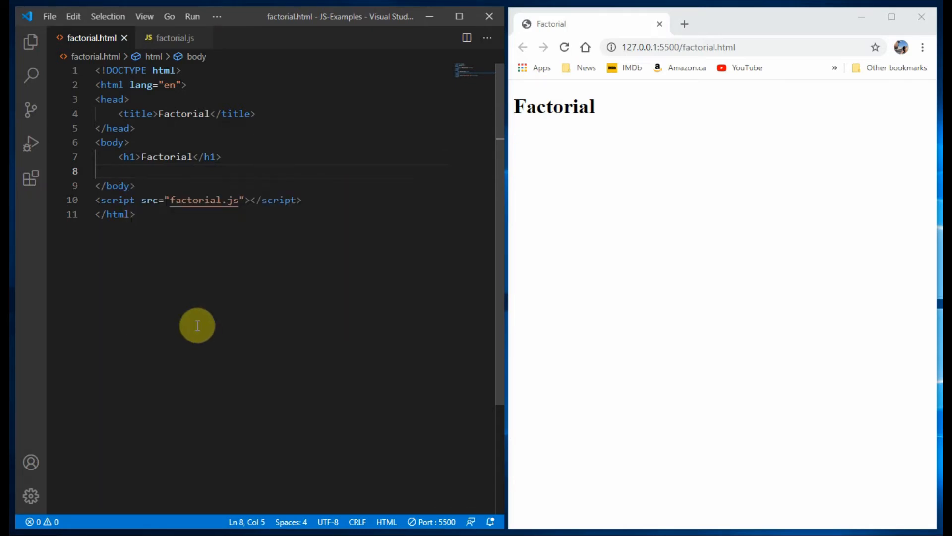
Add an h2 with a paragraph reading 'Enter positive integer number' and a line break.
{"action": "type", "text": "<h2>"}
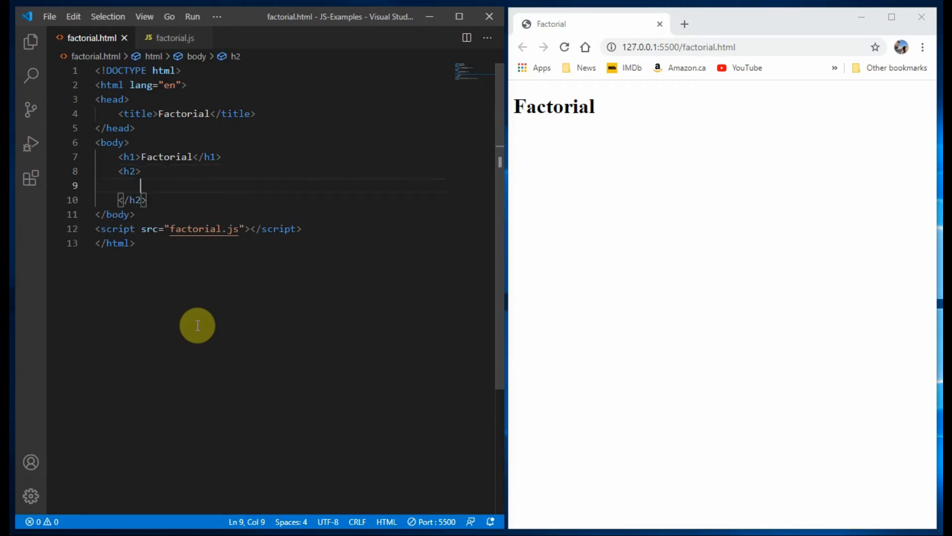
{"action": "type", "text": "<"}
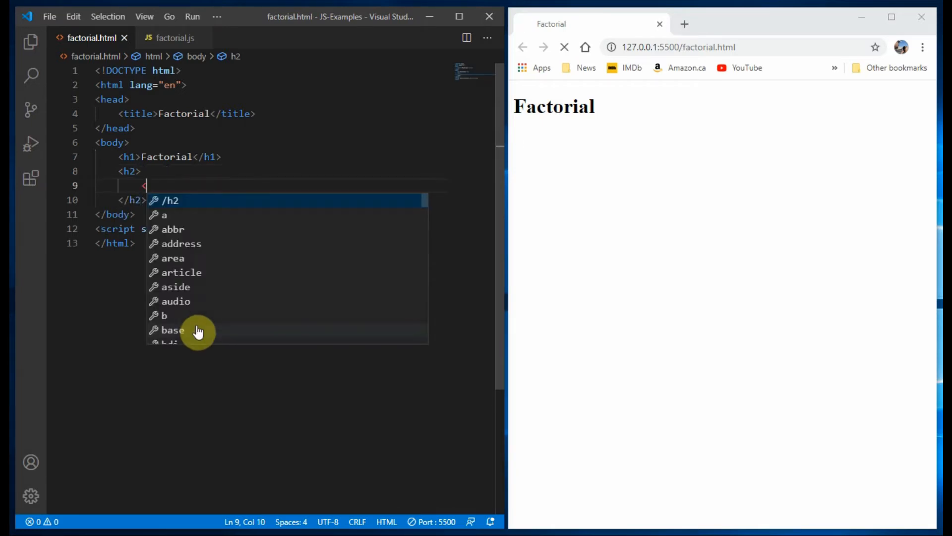
{"action": "type", "text": "p>"}
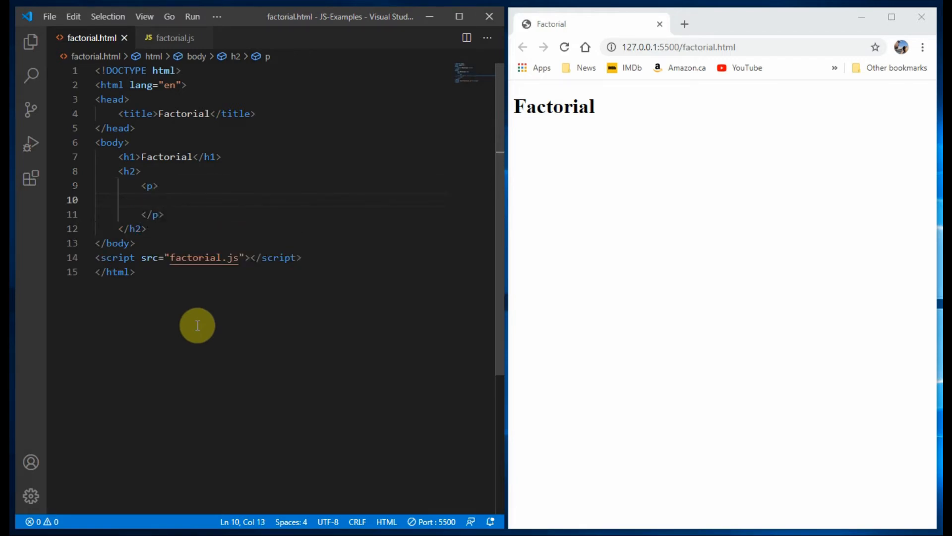
{"action": "type", "text": "Enter positive integer number<br>"}
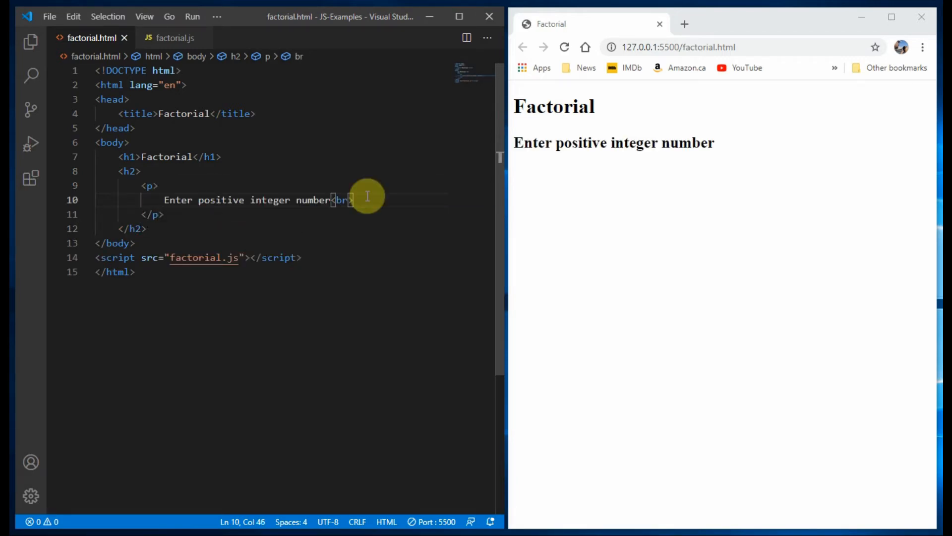
{"action": "key", "text": "Enter"}
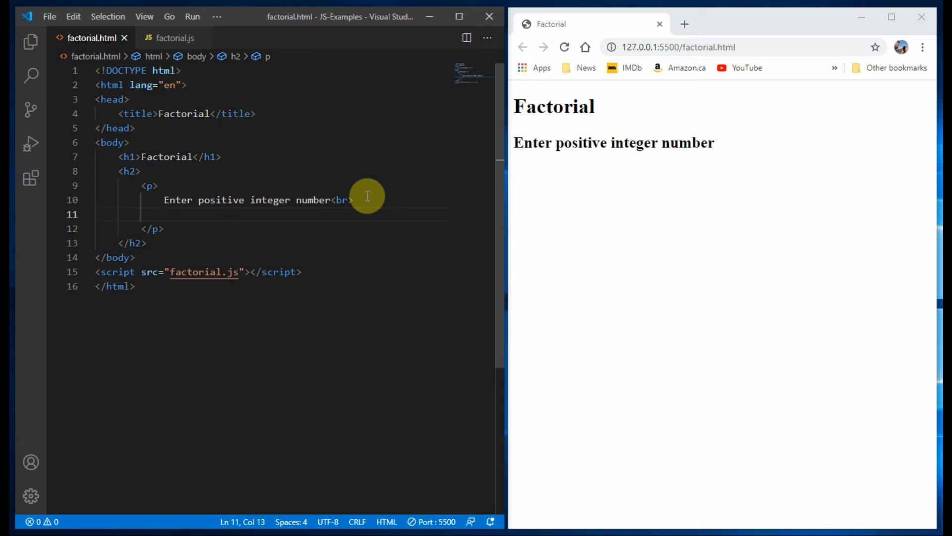
Add an input box followed by a button labelled calculate.
{"action": "type", "text": "<input>"}
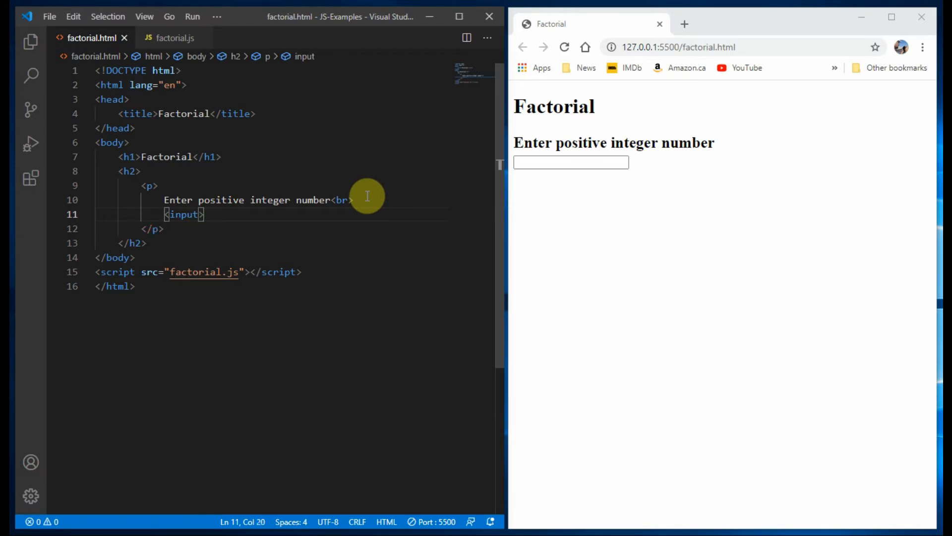
{"action": "type", "text": "<"}
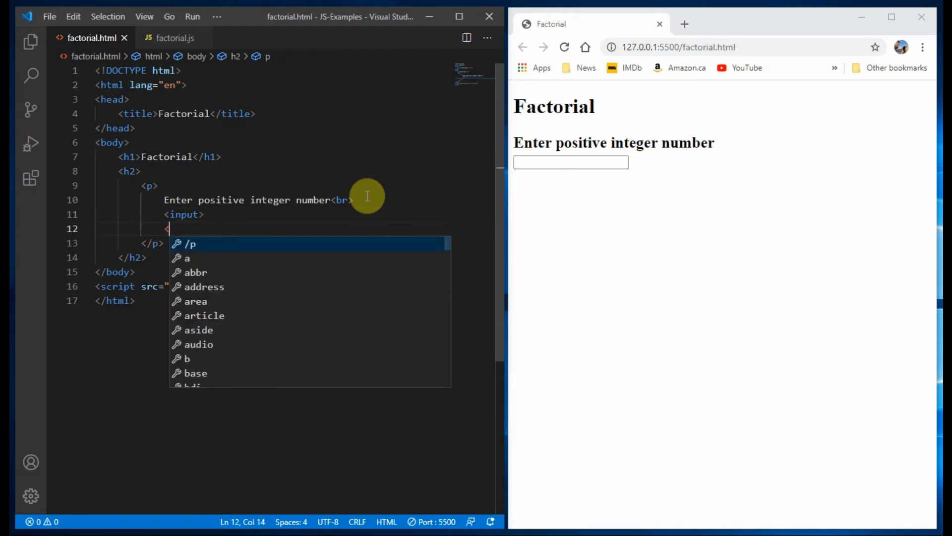
{"action": "type", "text": "button"}
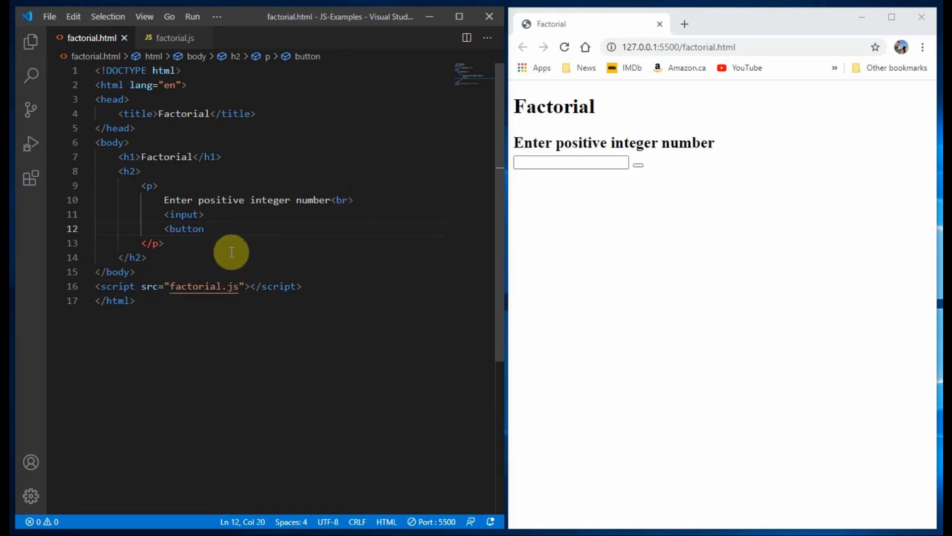
{"action": "type", "text": "calculate</button>"}
{"action": "type", "text": "<p>"}
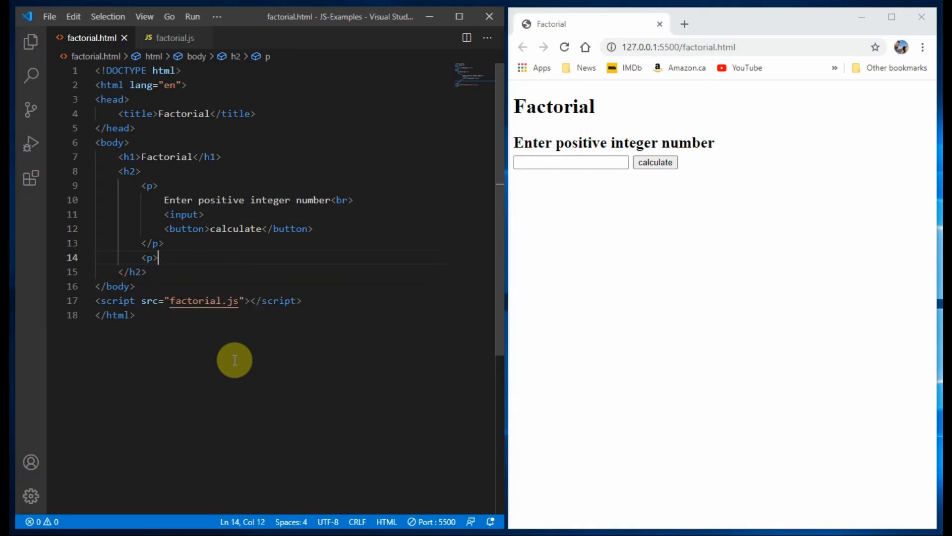
Add a paragraph reading 'Factorial =' followed by an empty span.
{"action": "key", "text": "Enter"}
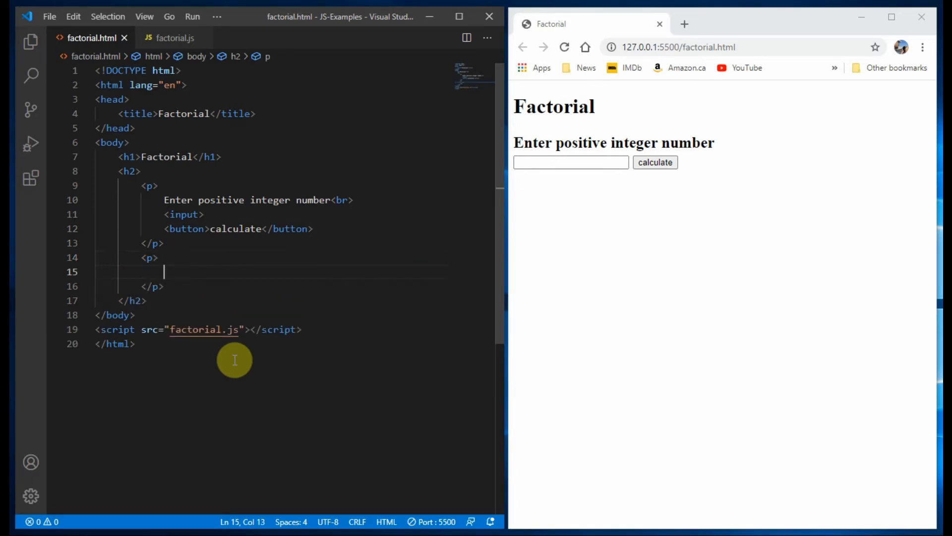
{"action": "type", "text": "Factorial"}
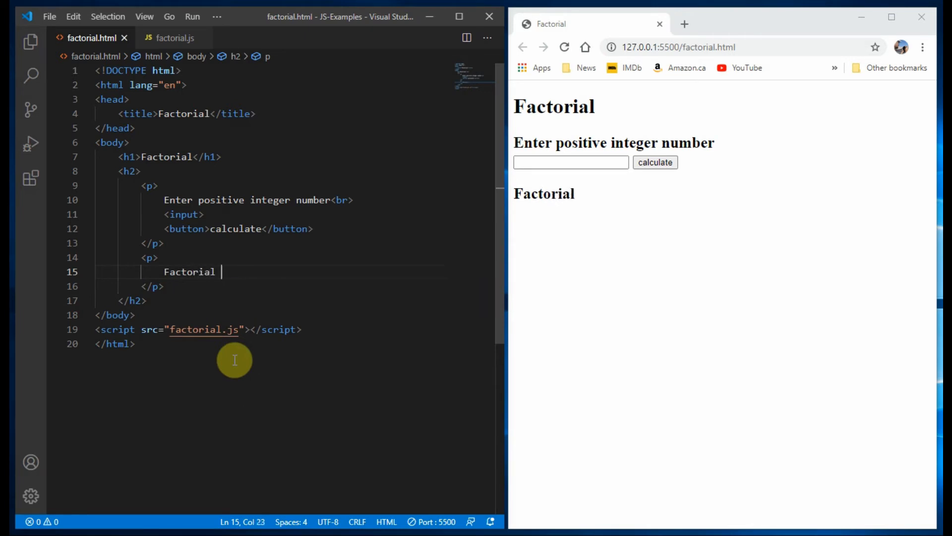
{"action": "type", "text": "="}
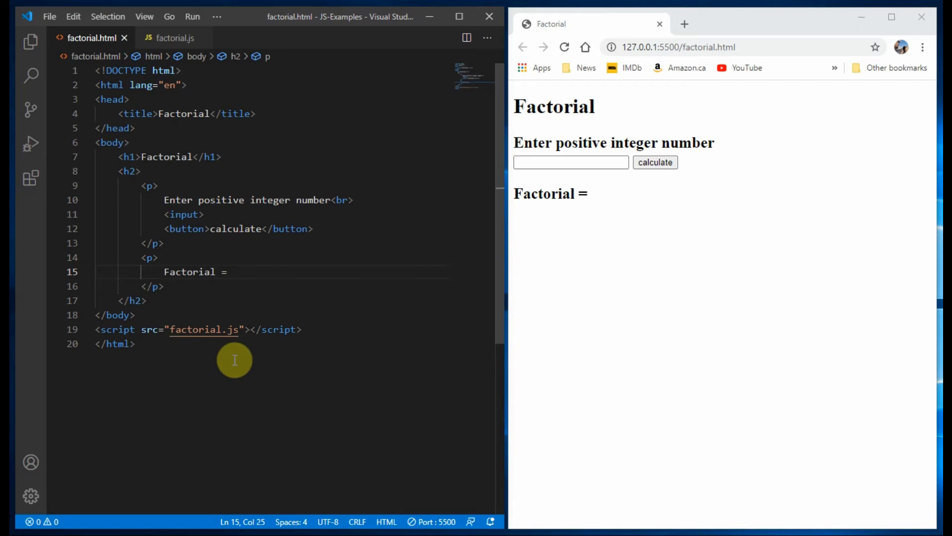
{"action": "key", "text": "enter"}
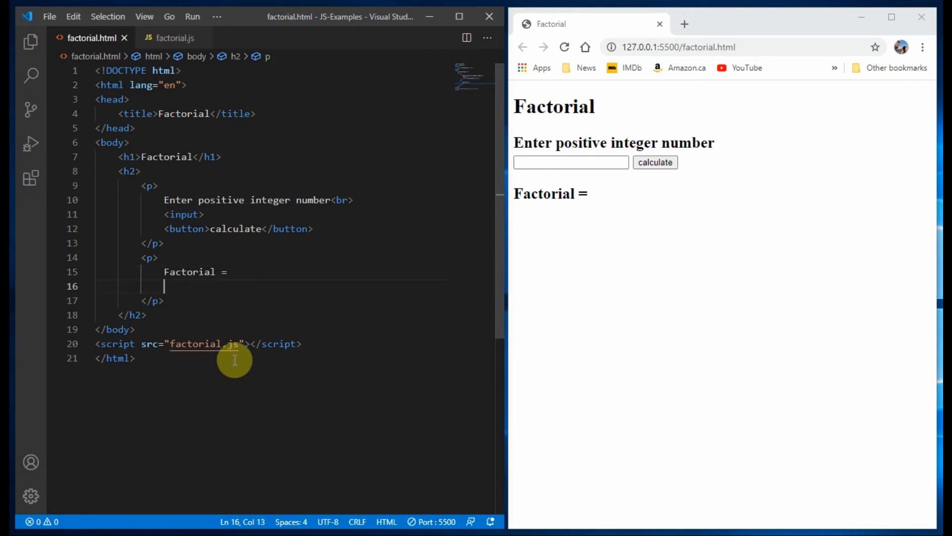
{"action": "type", "text": "<span></span>"}
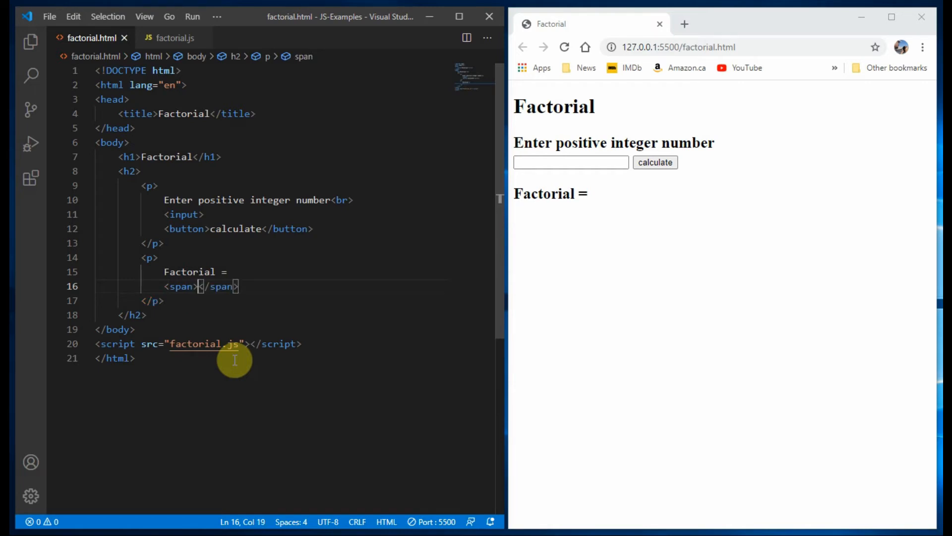
{"action": "mouse_move", "coordinate": [238, 499]}
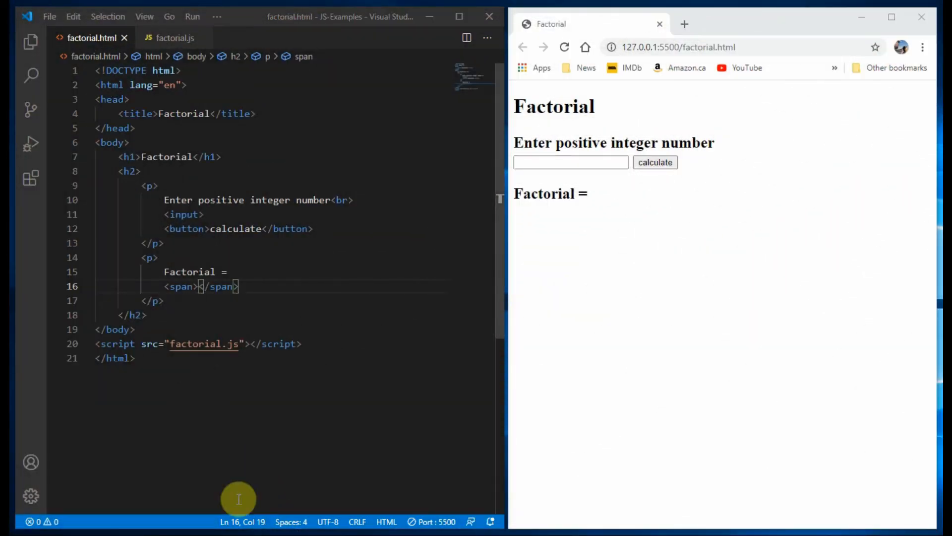
{"action": "mouse_move", "coordinate": [184, 214]}
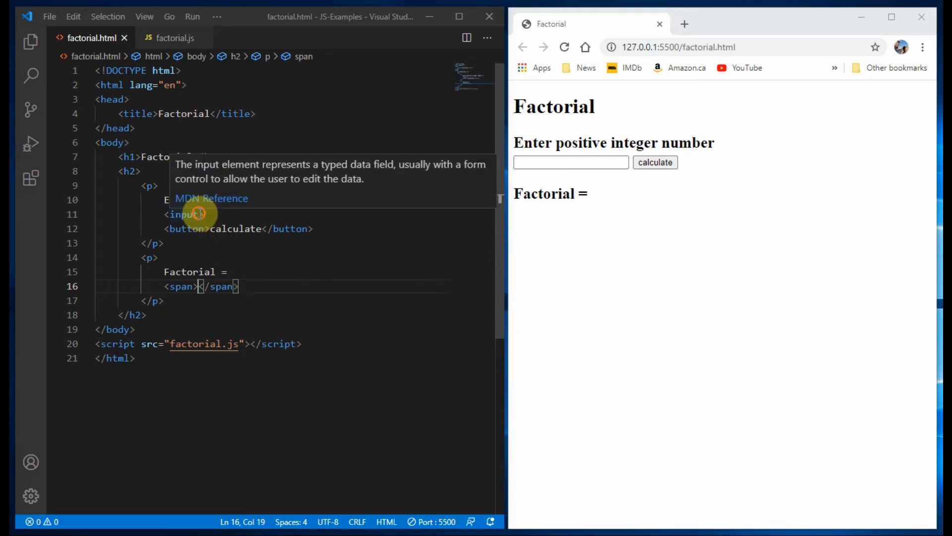
Give the input box the id num.
{"action": "left_click", "coordinate": [201, 215]}
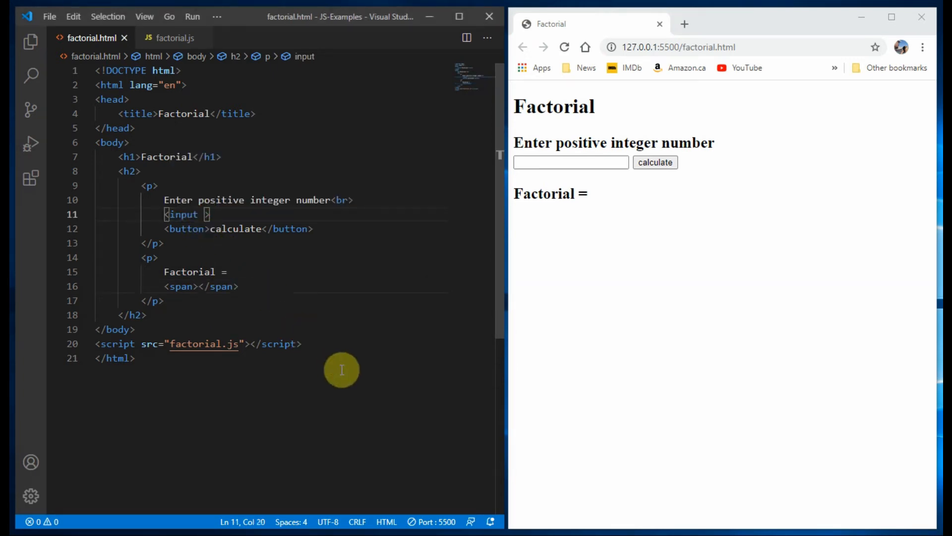
{"action": "type", "text": "id=\"n"}
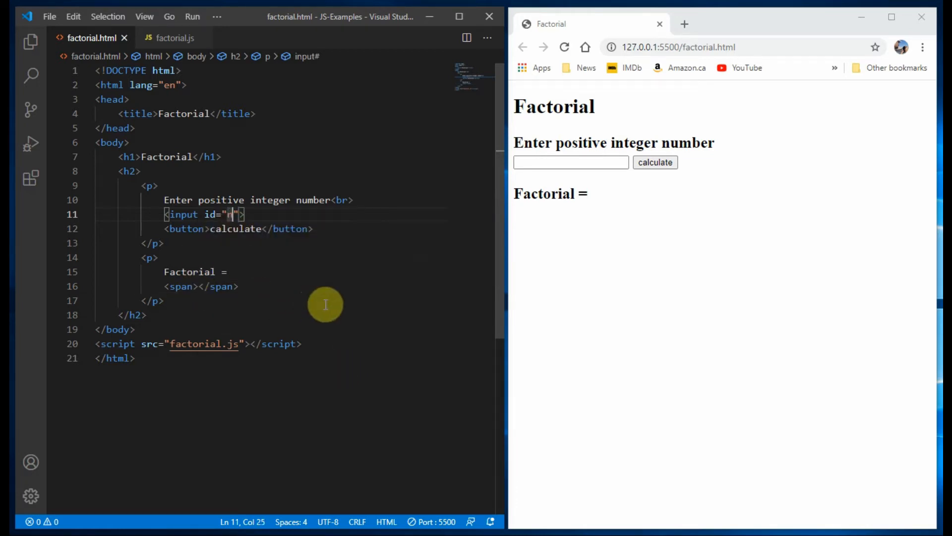
{"action": "type", "text": "um"}
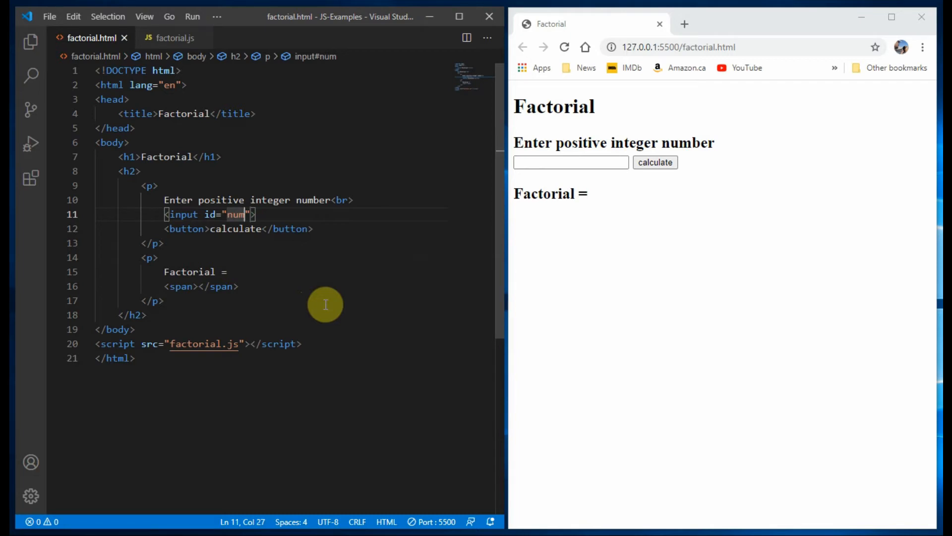
{"action": "mouse_move", "coordinate": [199, 234]}
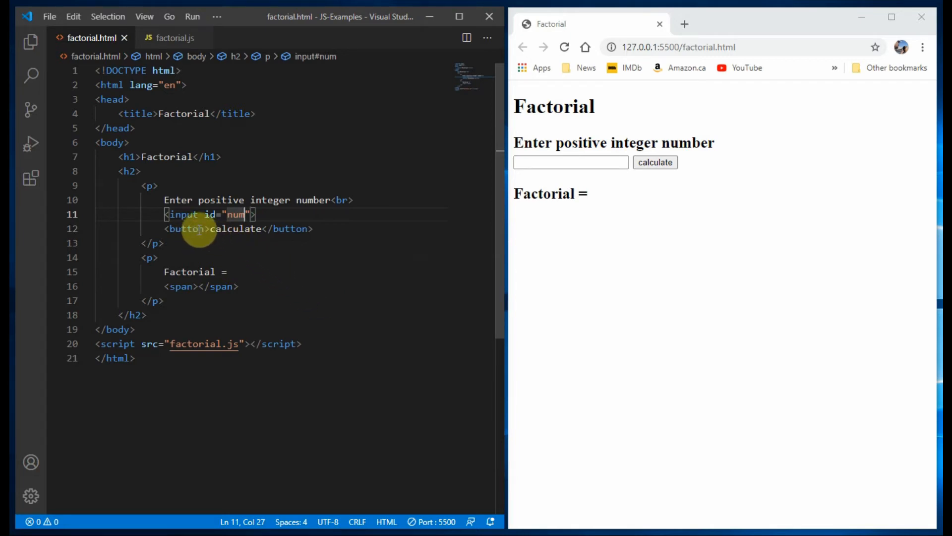
Make the calculate button call factorial() on click.
{"action": "left_click", "coordinate": [209, 229]}
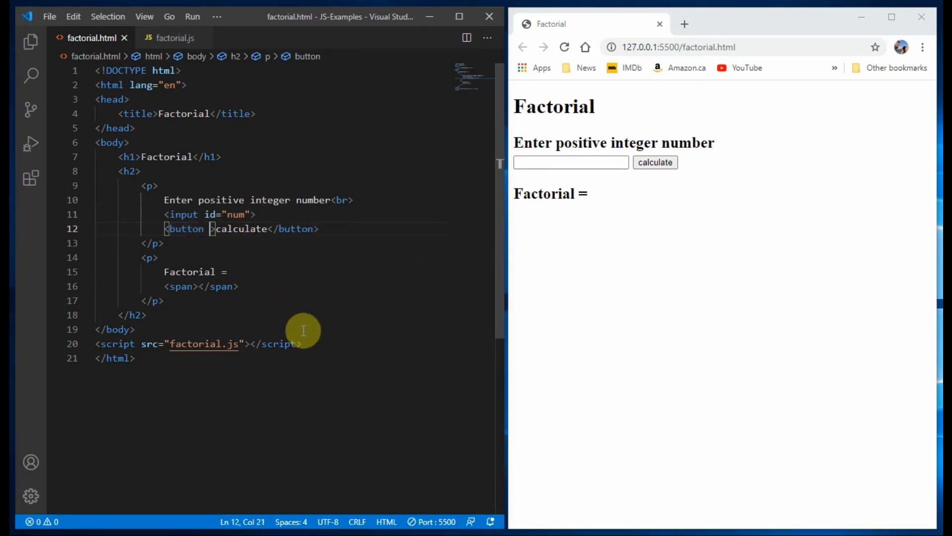
{"action": "type", "text": "onclick=\""}
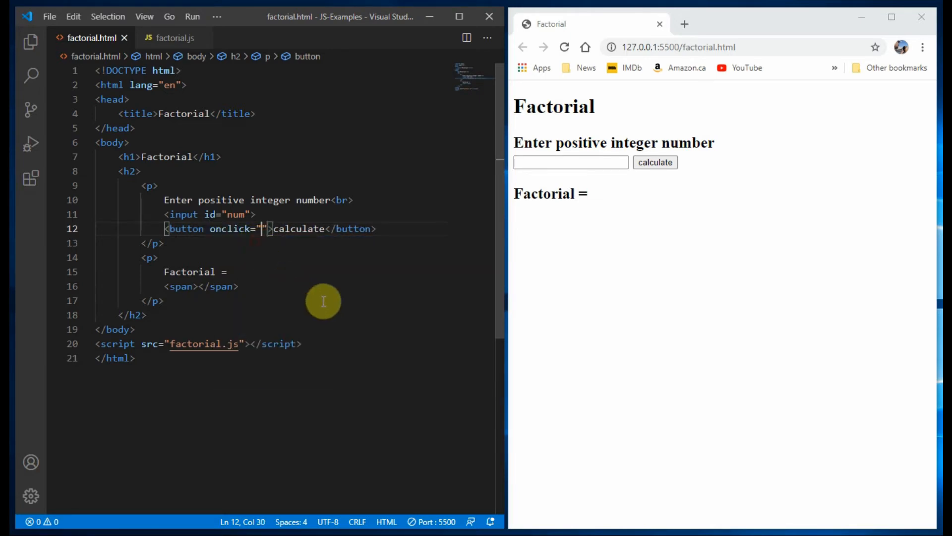
{"action": "type", "text": "facto"}
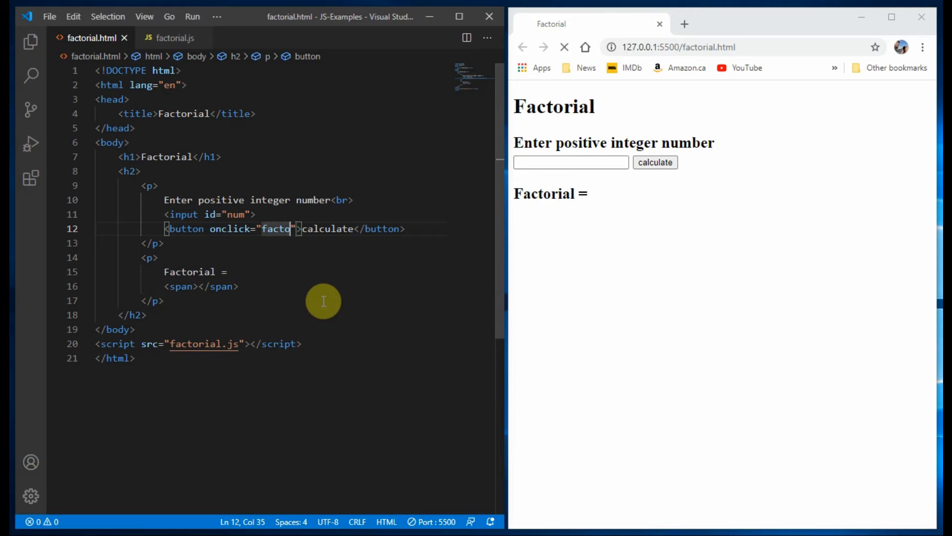
{"action": "type", "text": "rial"}
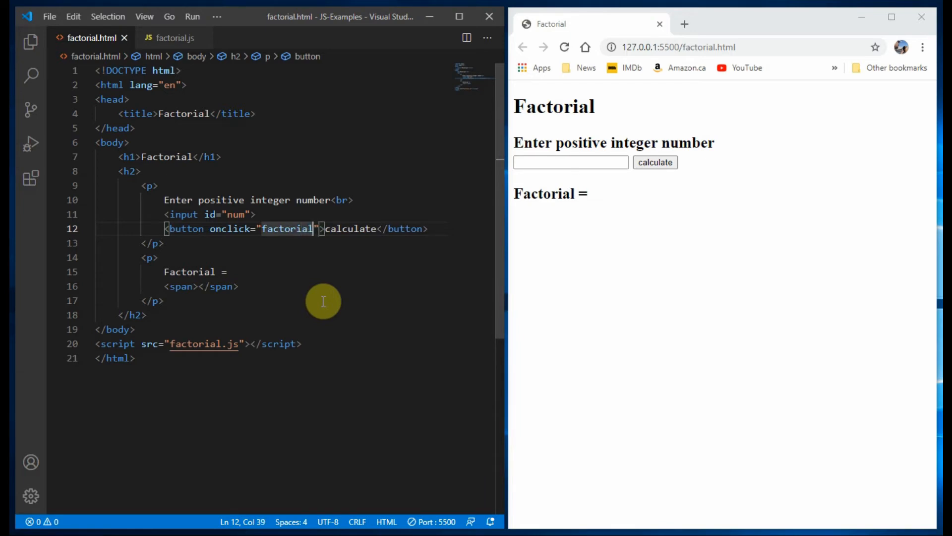
{"action": "type", "text": "()"}
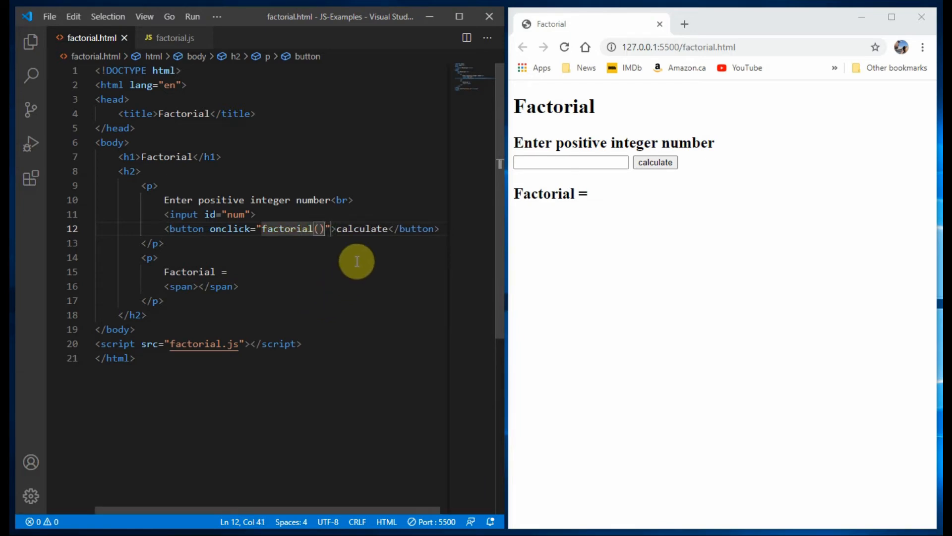
{"action": "mouse_move", "coordinate": [313, 241]}
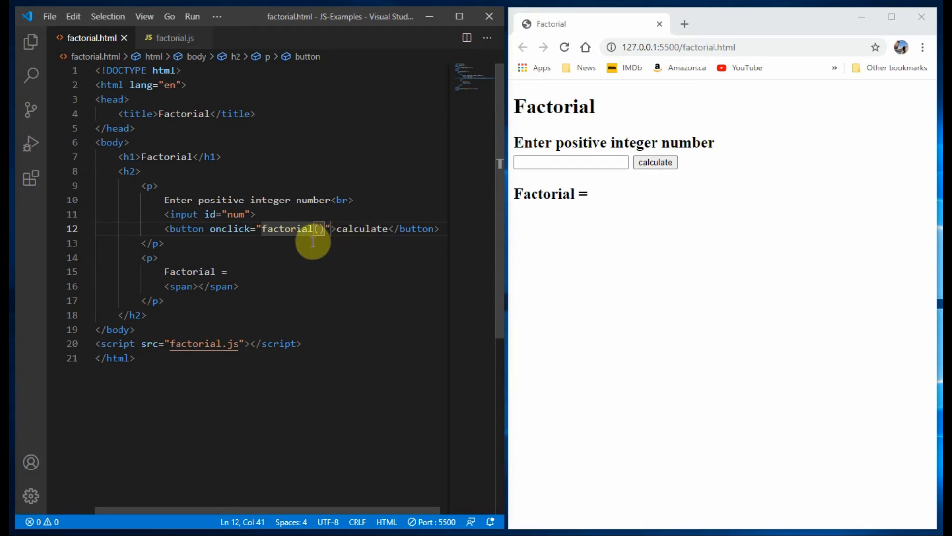
{"action": "mouse_move", "coordinate": [220, 301]}
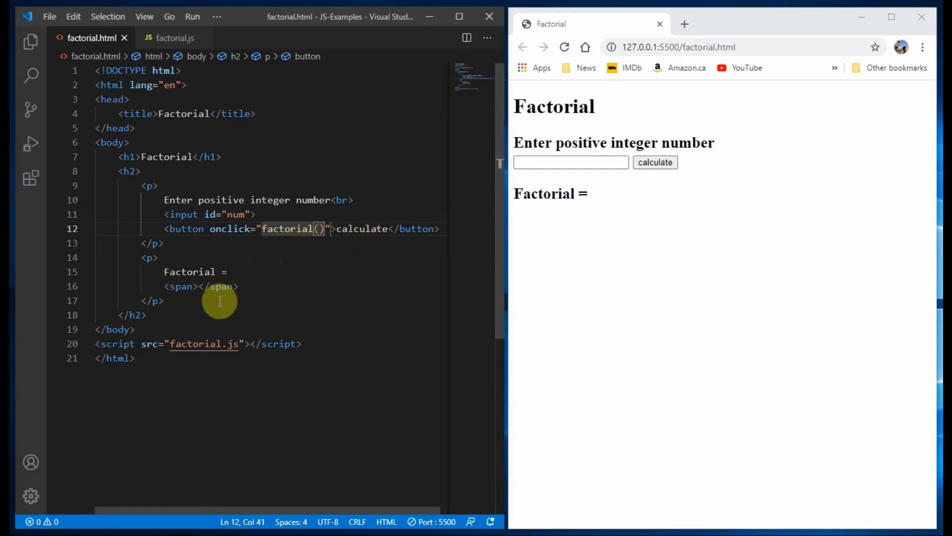
Give the result span the id fact.
{"action": "left_click", "coordinate": [195, 286]}
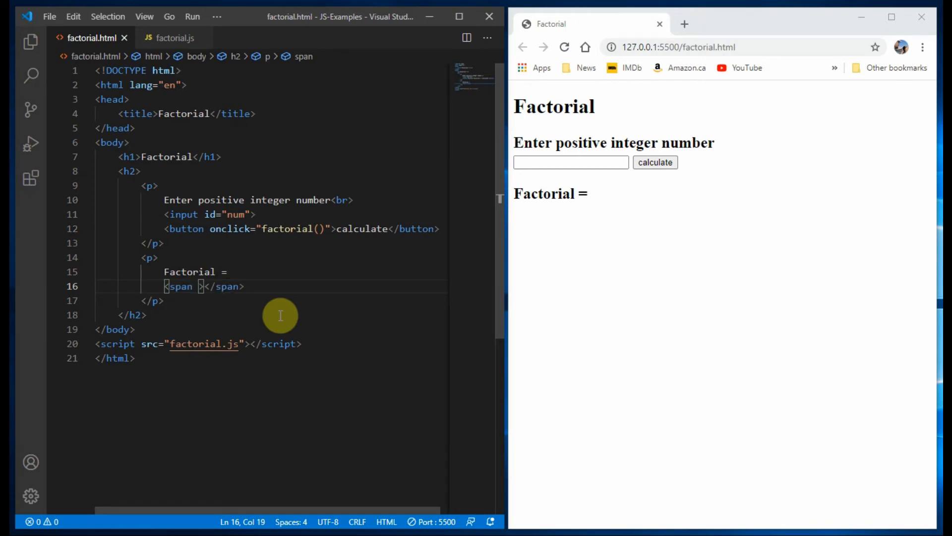
{"action": "type", "text": "id=\""}
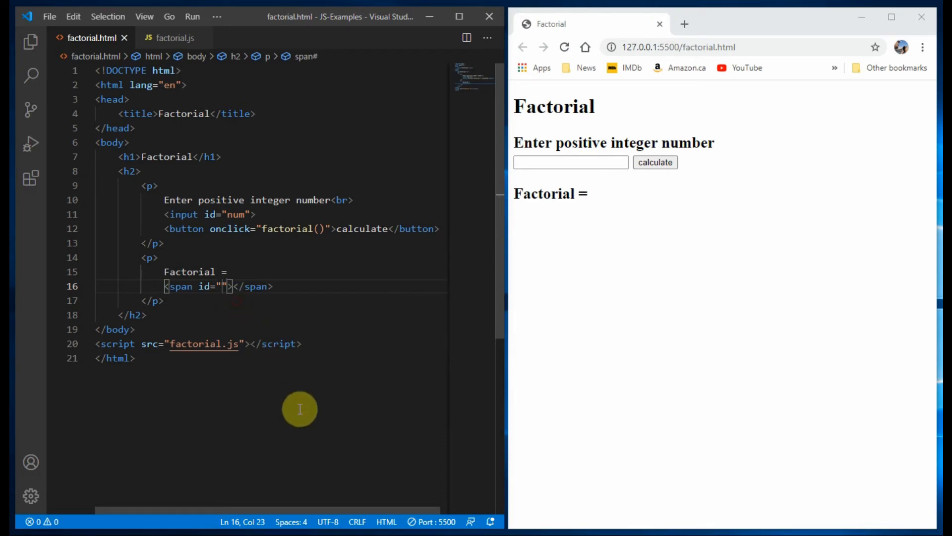
{"action": "type", "text": "fact"}
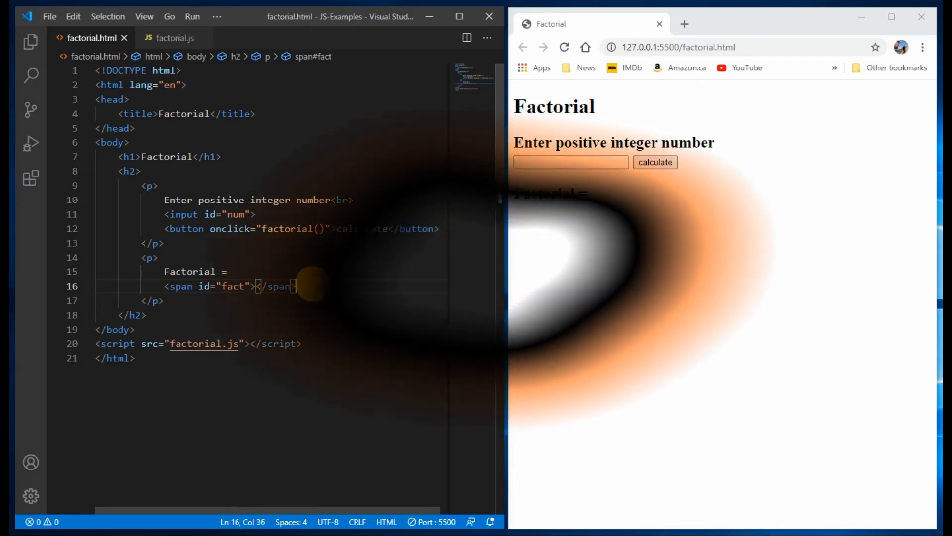
{"action": "left_click", "coordinate": [175, 38]}
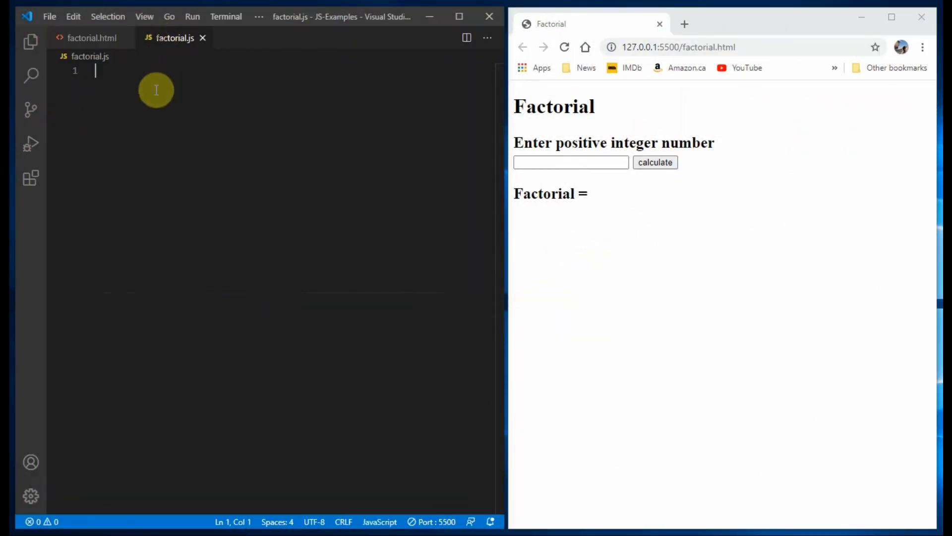
Write the comment '//function return factorial of positive integer' and an empty function factorial() body.
{"action": "type", "text": "//function return factorial of positive integer"}
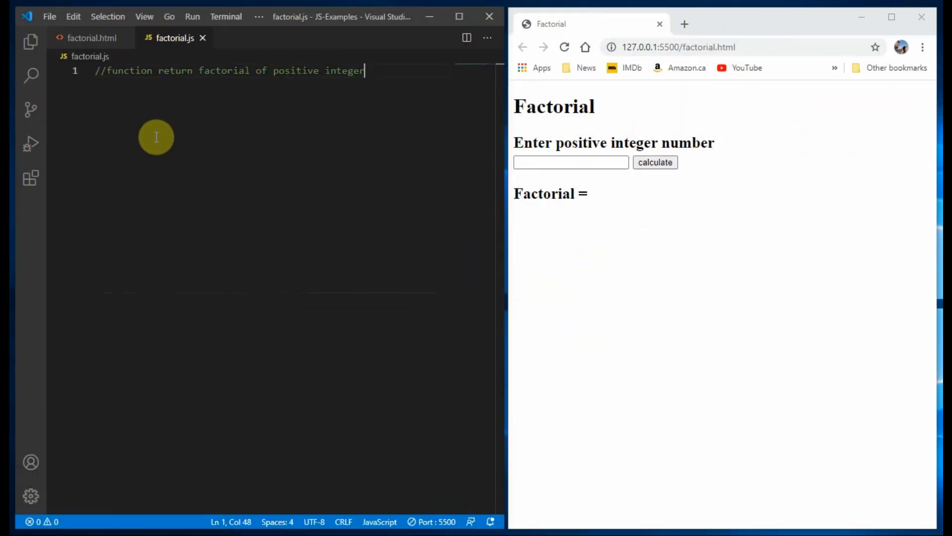
{"action": "key", "text": "Return"}
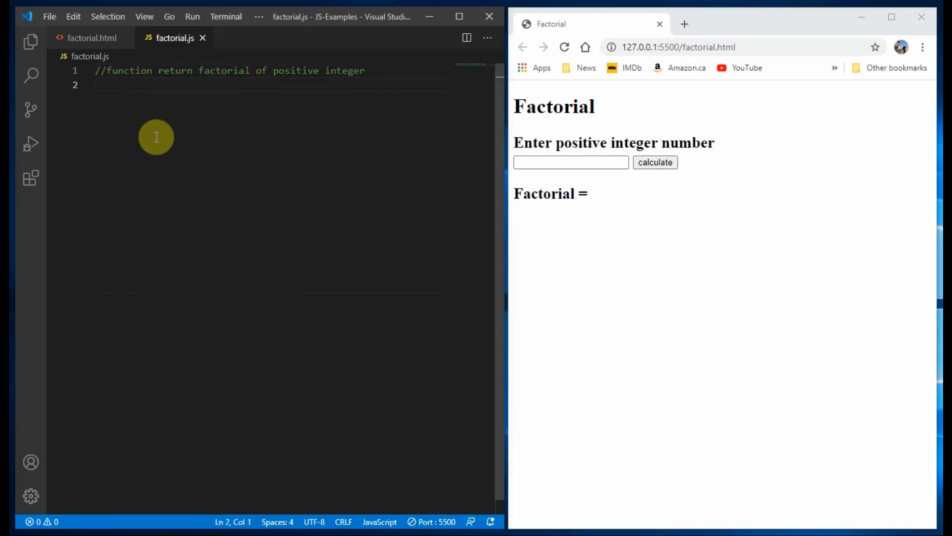
{"action": "type", "text": "function fa"}
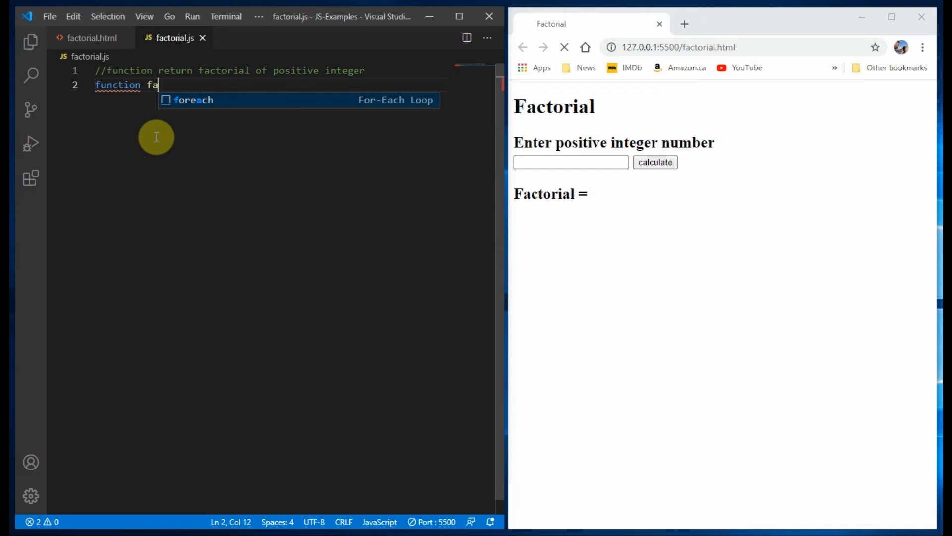
{"action": "type", "text": "ctorial"}
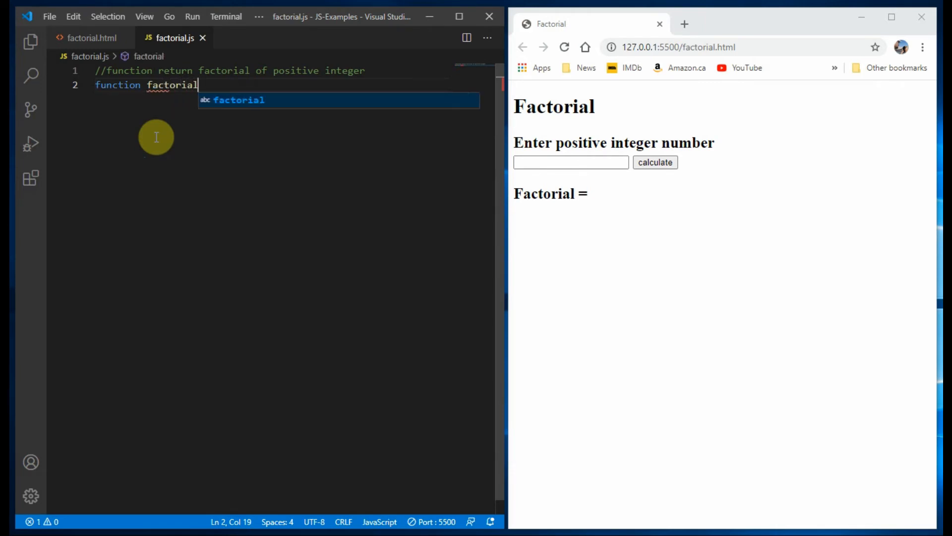
{"action": "type", "text": "()"}
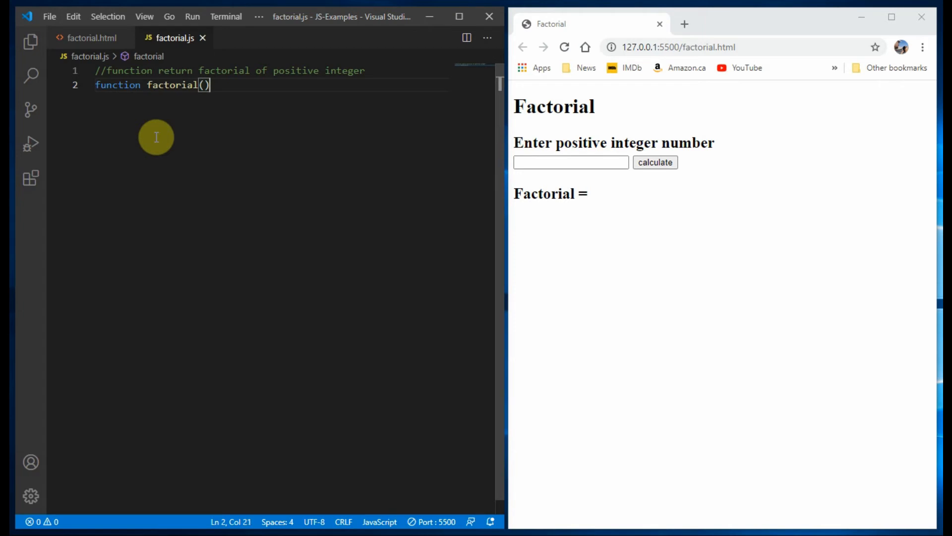
{"action": "type", "text": "{"}
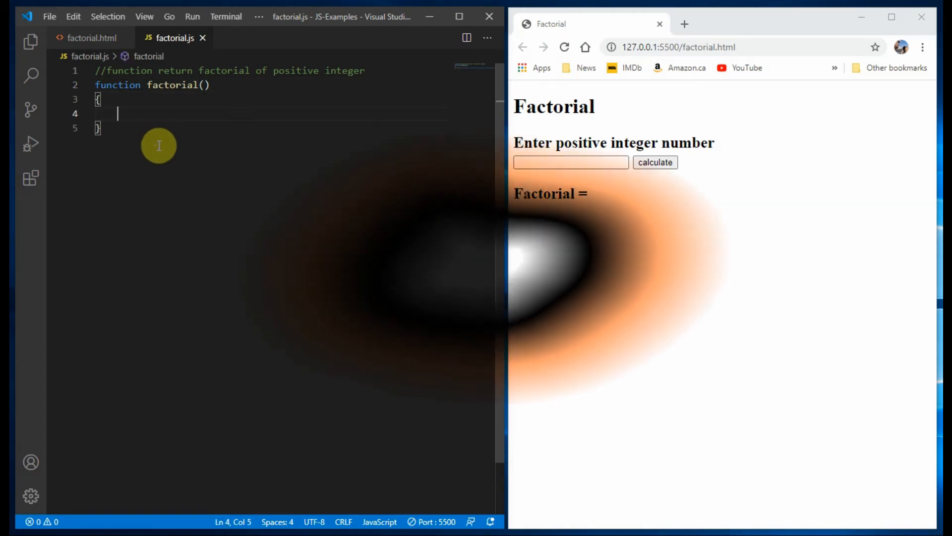
{"action": "mouse_move", "coordinate": [211, 269]}
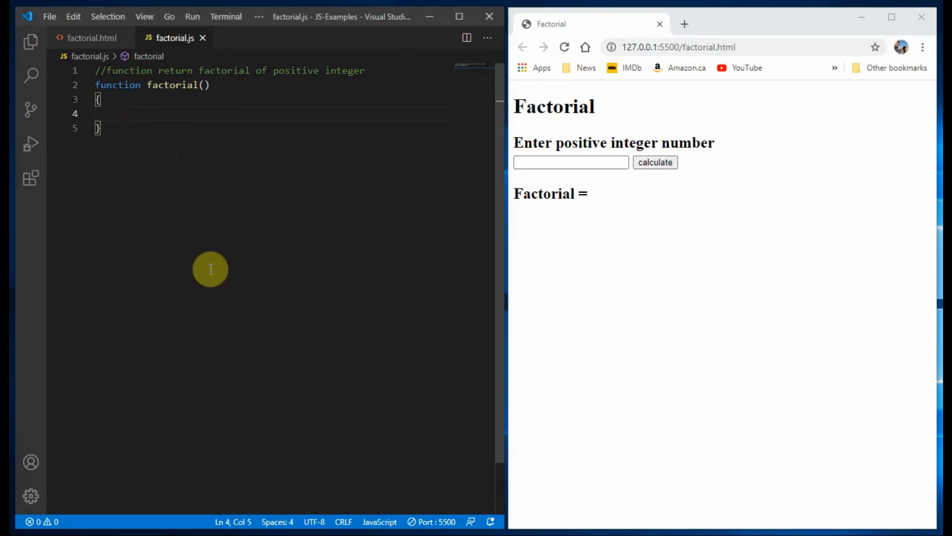
Read the num input's value into var n with document.getElementById("num").value.
{"action": "type", "text": "var"}
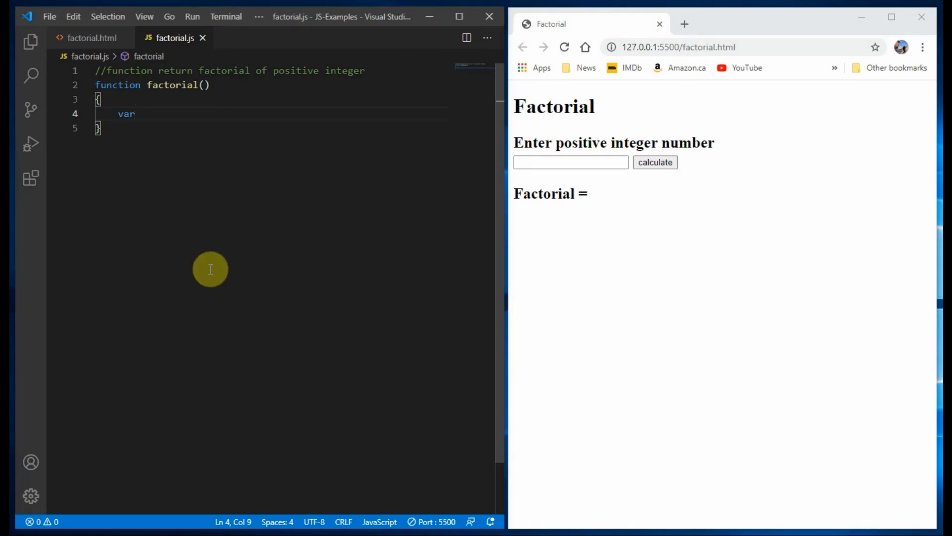
{"action": "type", "text": "n ="}
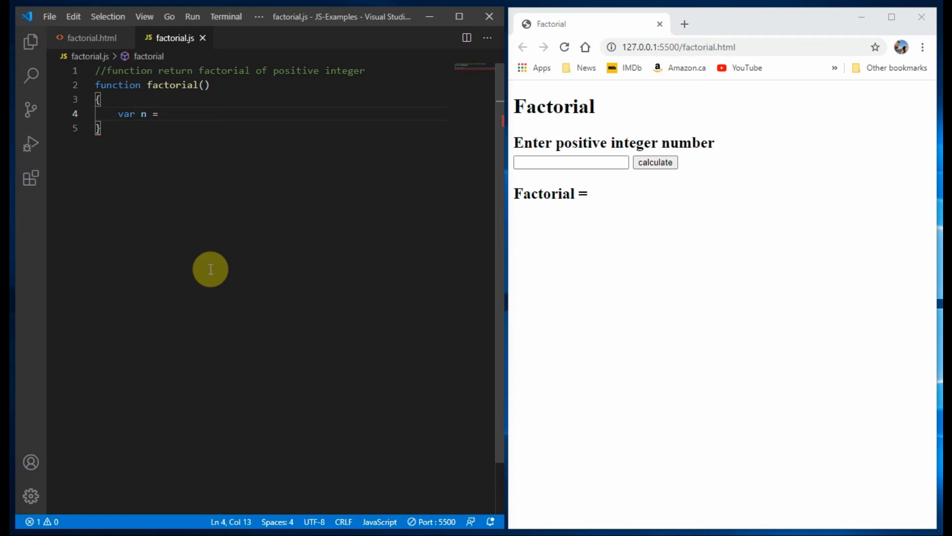
{"action": "type", "text": "docum"}
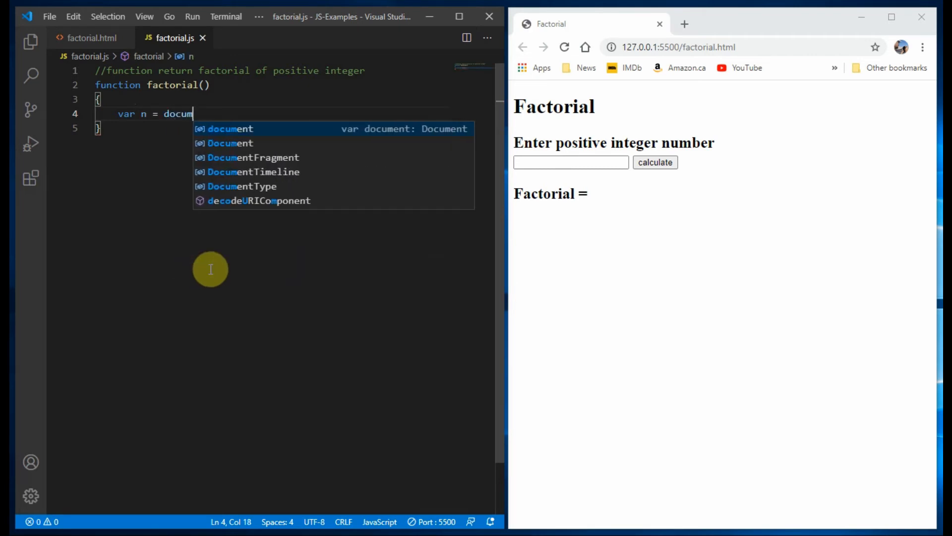
{"action": "type", "text": "ent."}
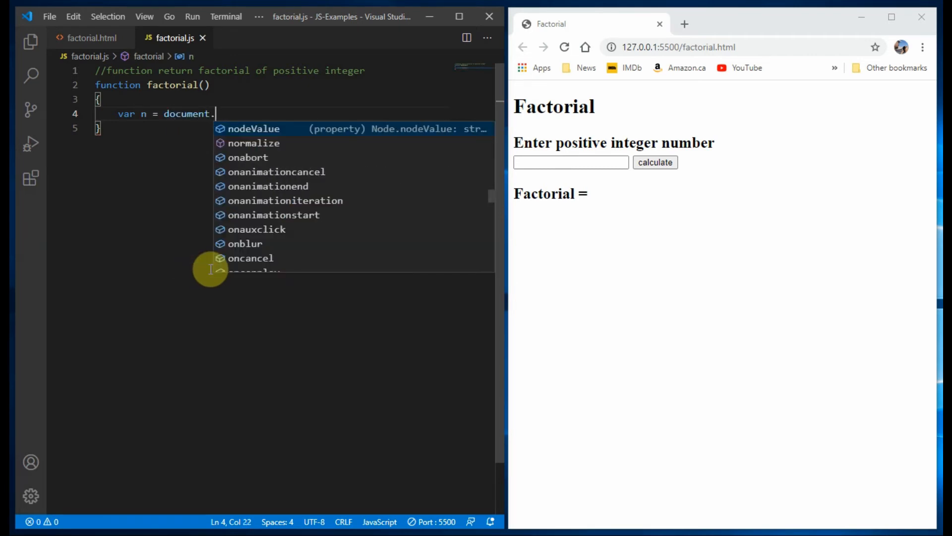
{"action": "type", "text": "getElementById"}
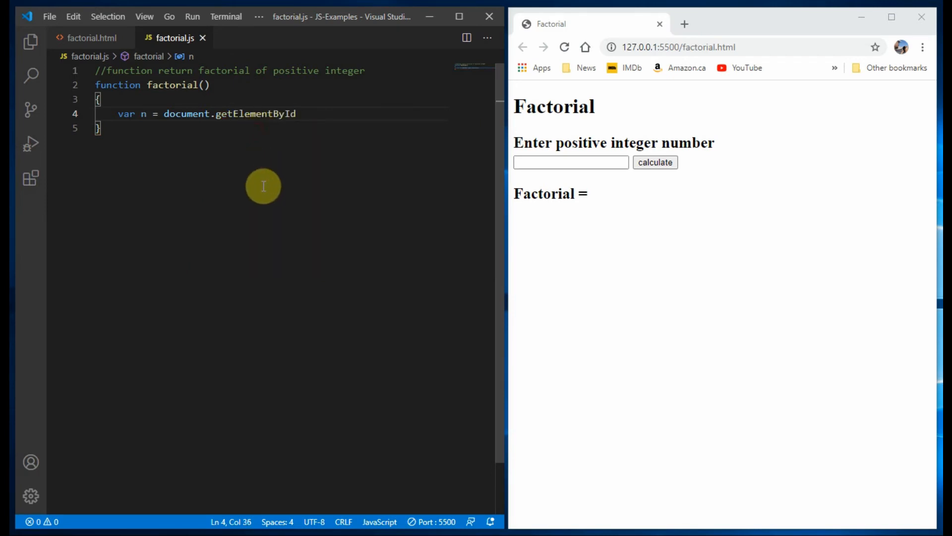
{"action": "type", "text": "()"}
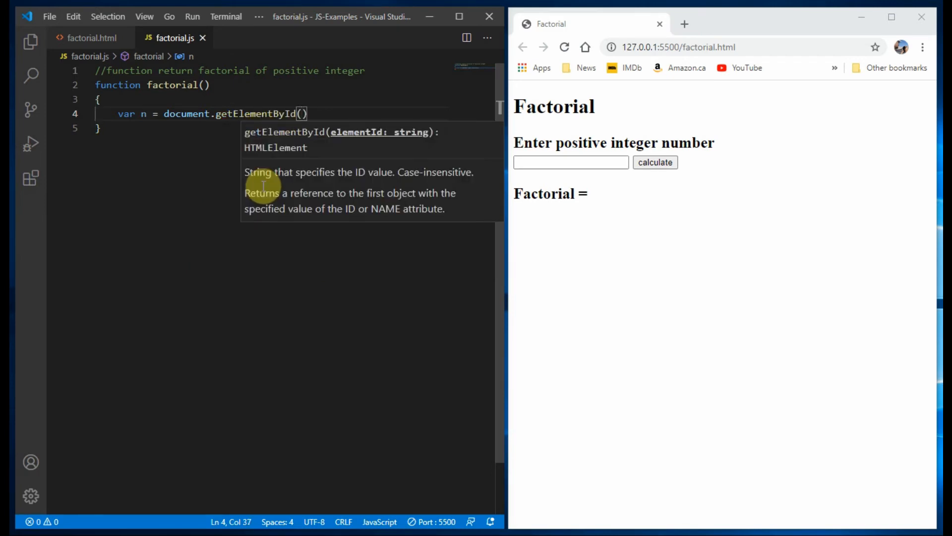
{"action": "type", "text": "\"n\""}
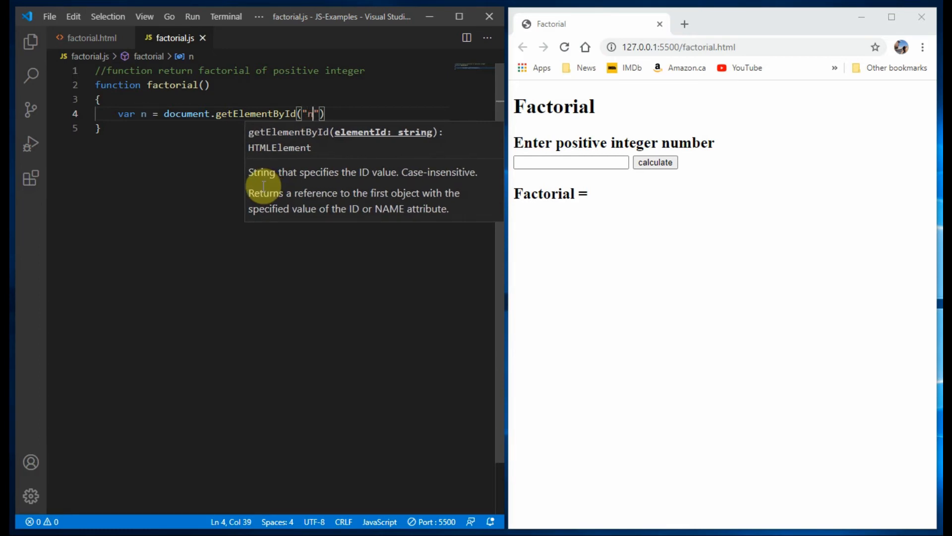
{"action": "type", "text": "um"}
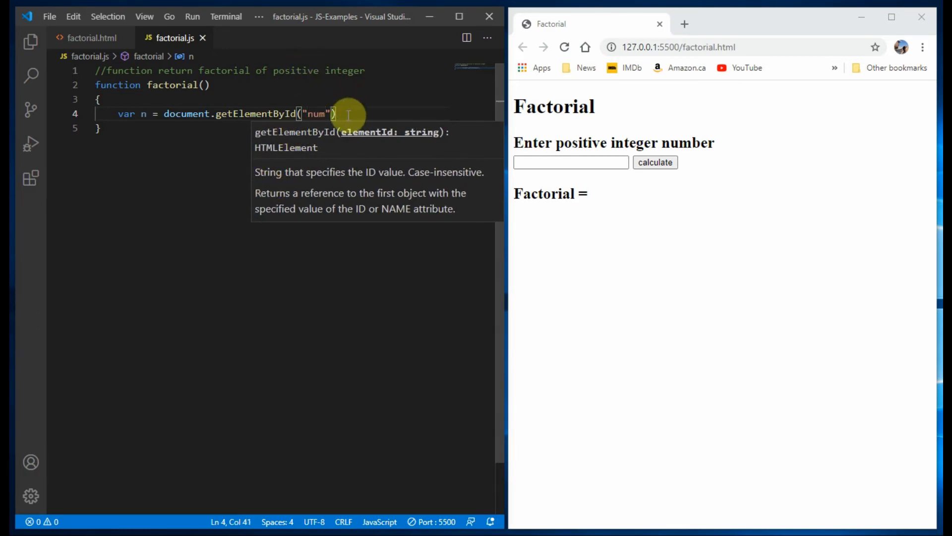
{"action": "type", "text": ".value;"}
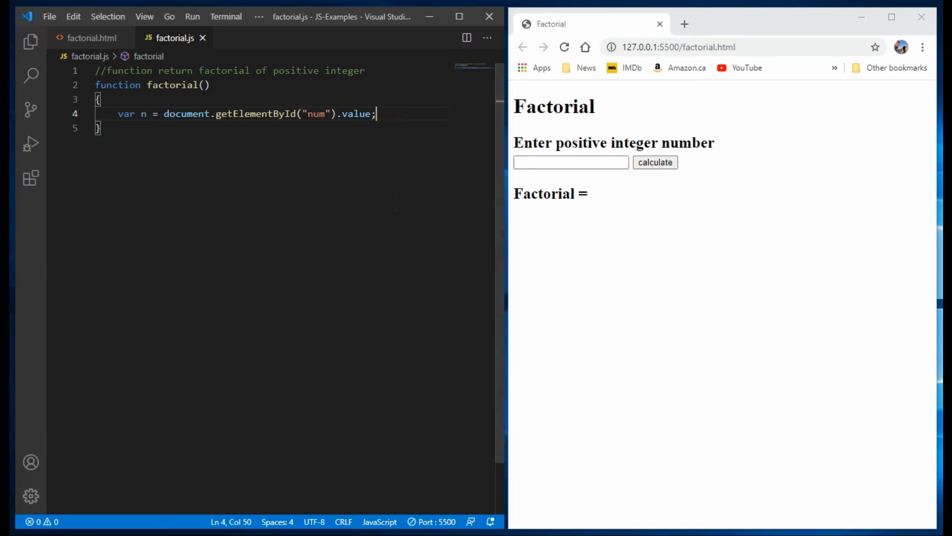
Declare var i, f=1 and loop to multiply f by every integer up to n.
{"action": "type", "text": "var"}
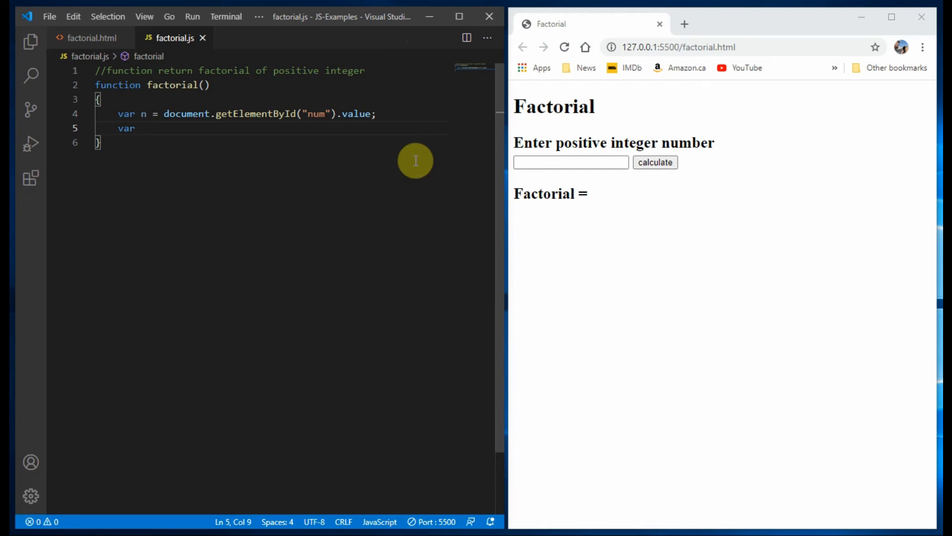
{"action": "type", "text": "i"}
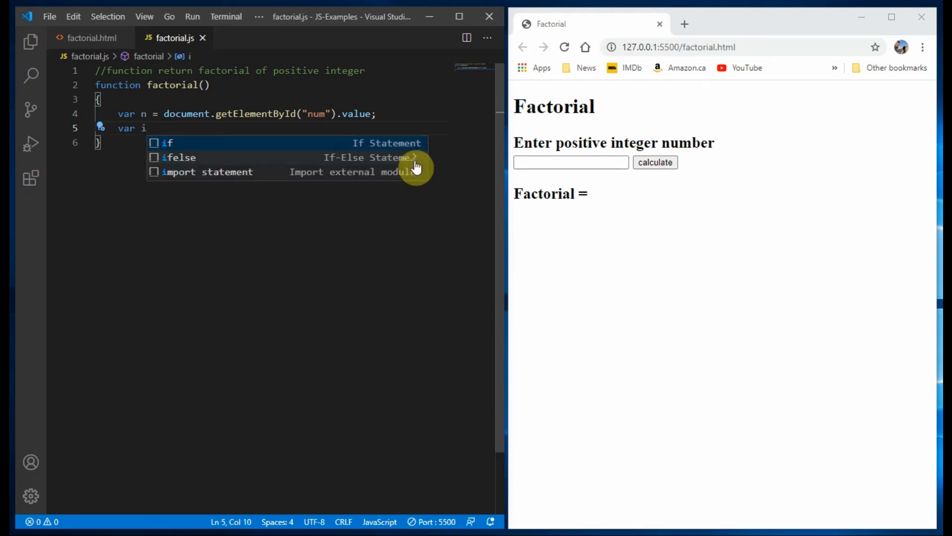
{"action": "type", "text": ", f=1;"}
{"action": "type", "text": "for(i=1; i<=n; i++) f *= i;"}
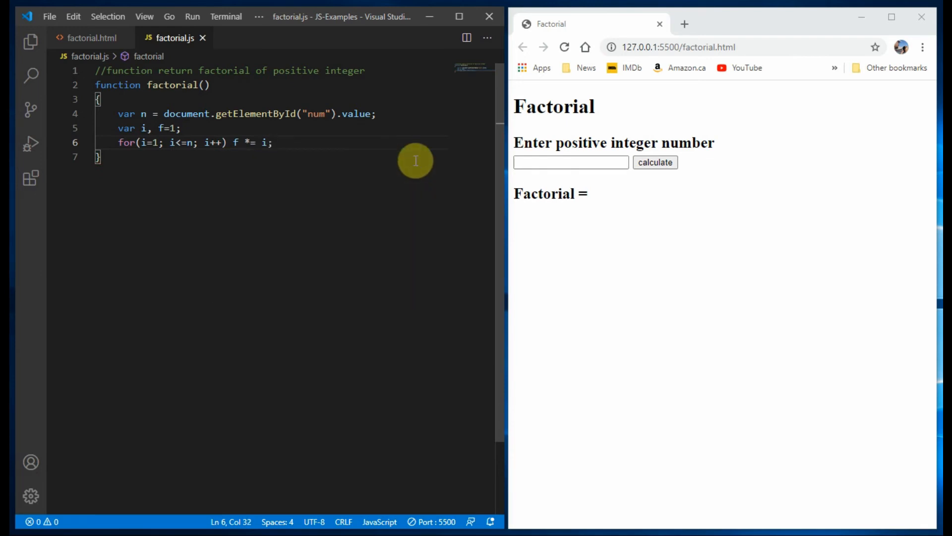
{"action": "key", "text": "Enter"}
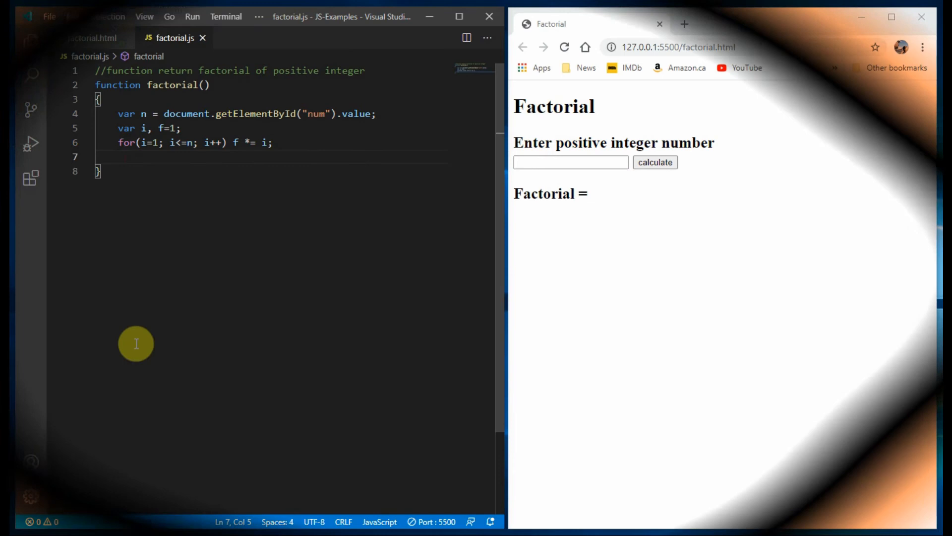
{"action": "type", "text": "document"}
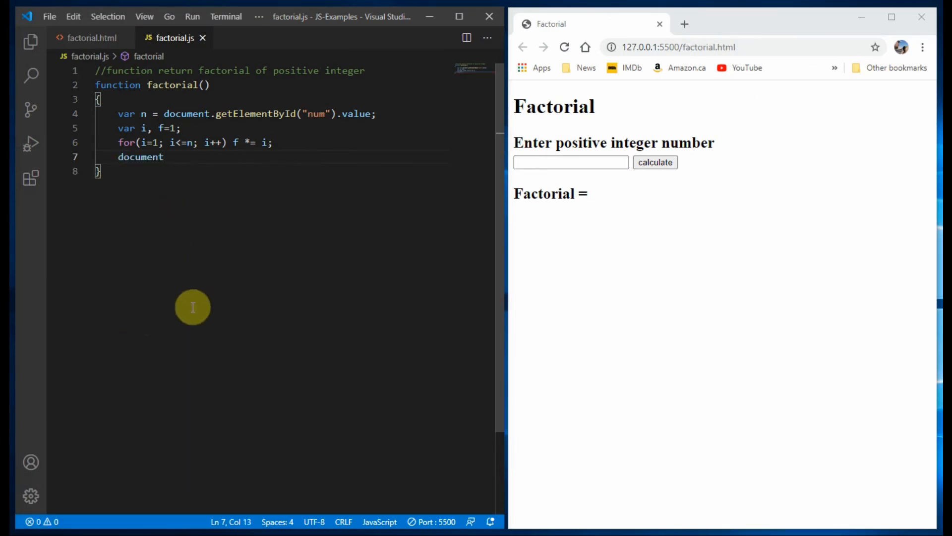
Write f into the fact span with document.getElementById("fact").innerHTML = f; and check the span in factorial.html.
{"action": "type", "text": ".g"}
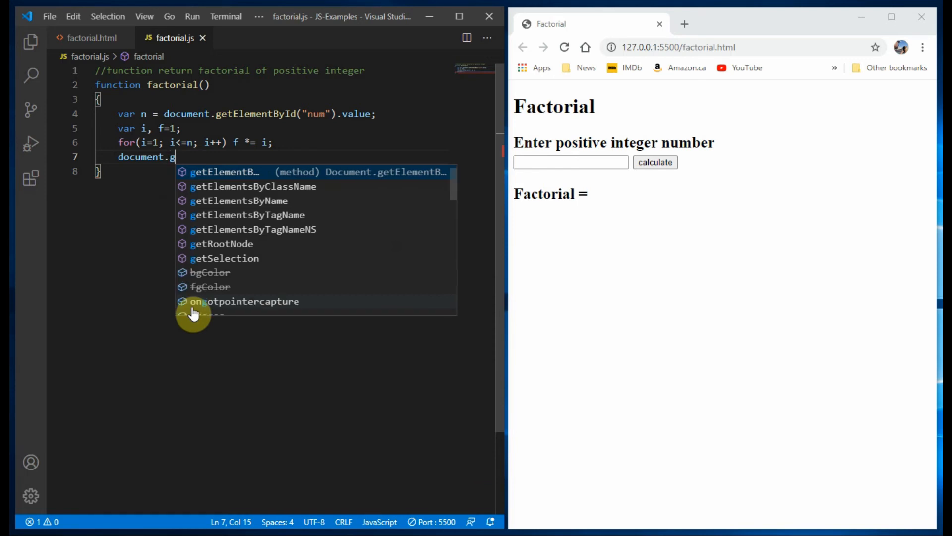
{"action": "left_click", "coordinate": [224, 171]}
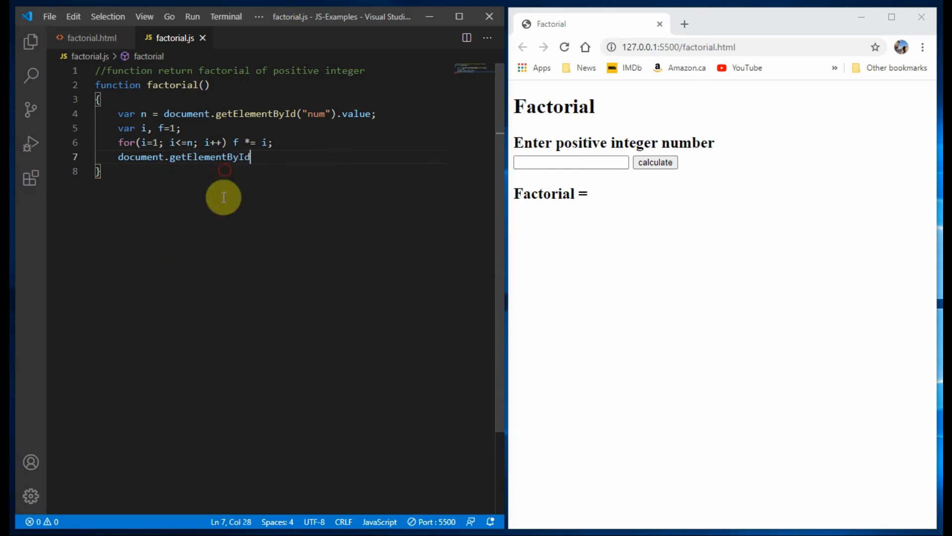
{"action": "type", "text": "()"}
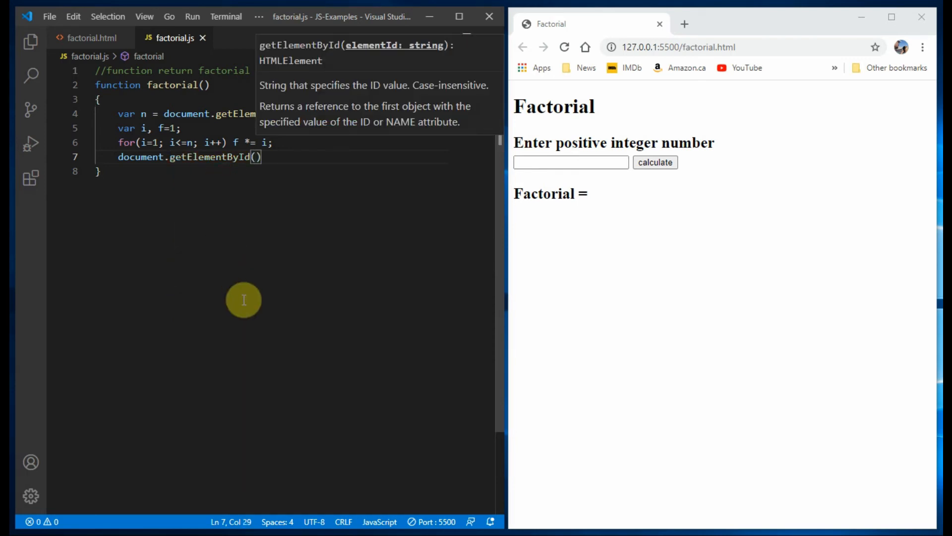
{"action": "type", "text": "\"fa\""}
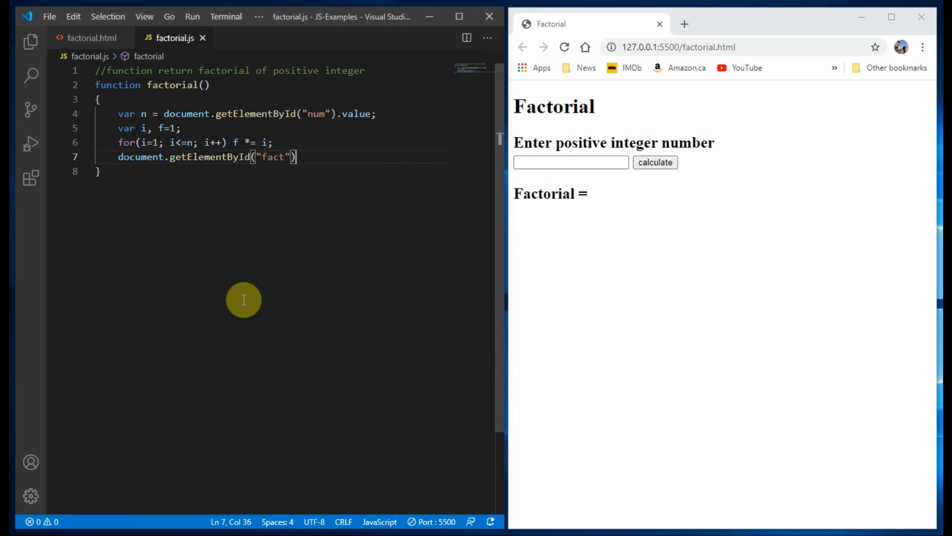
{"action": "type", "text": ".innerHTML"}
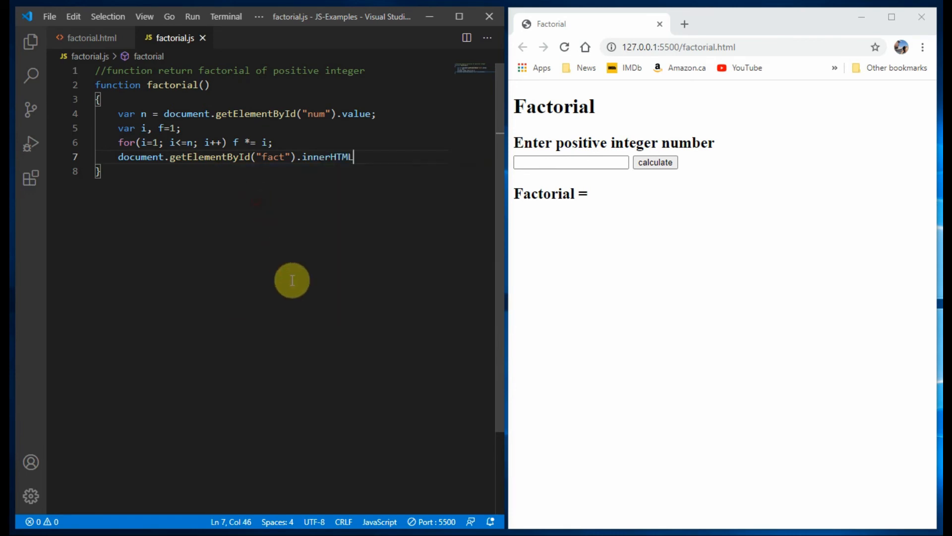
{"action": "type", "text": "="}
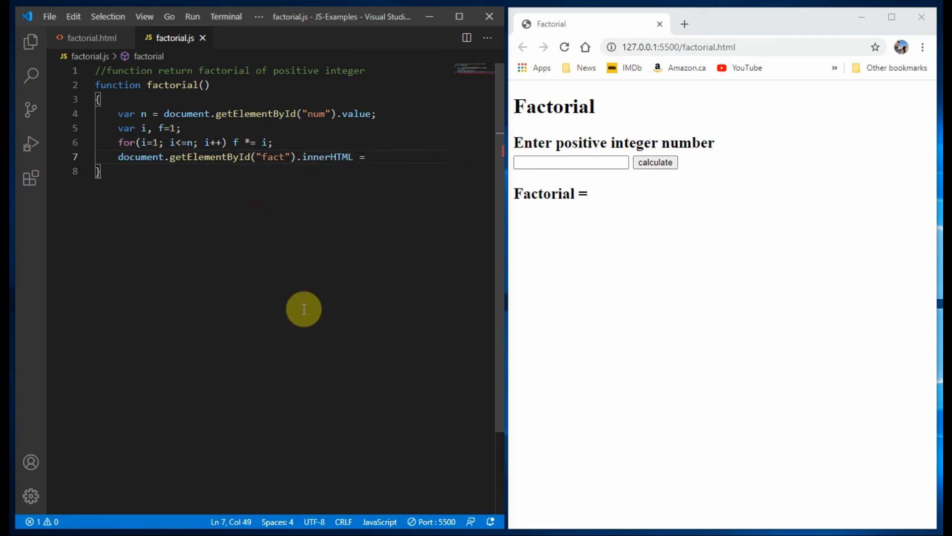
{"action": "type", "text": "f;"}
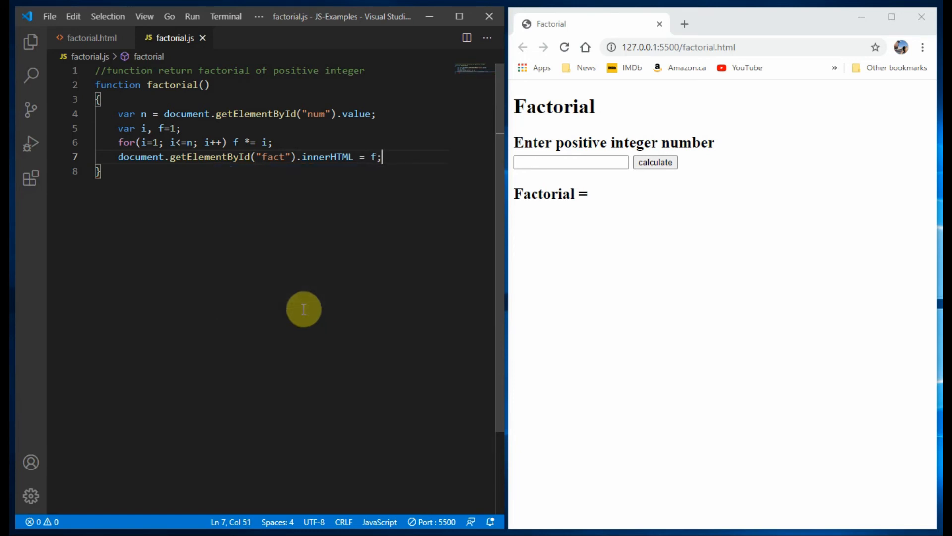
{"action": "mouse_move", "coordinate": [303, 157]}
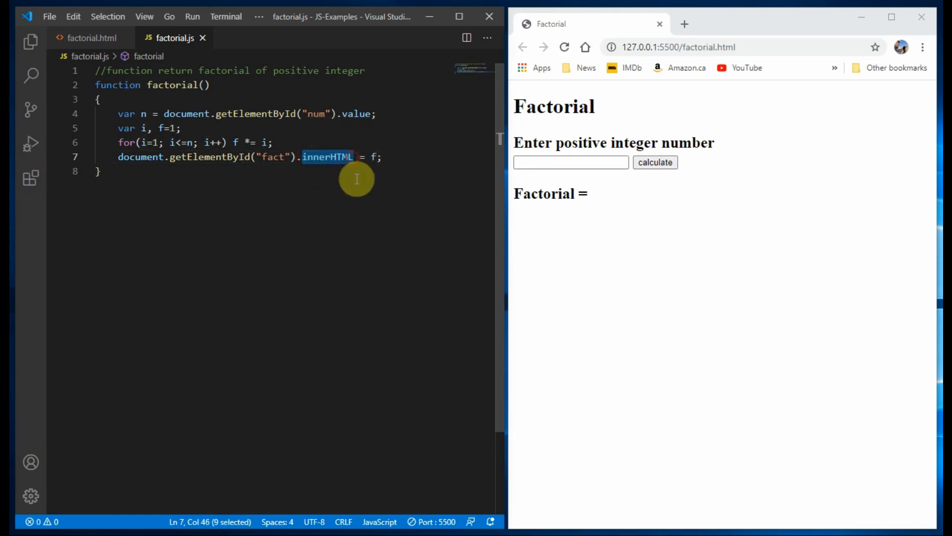
{"action": "mouse_move", "coordinate": [109, 67]}
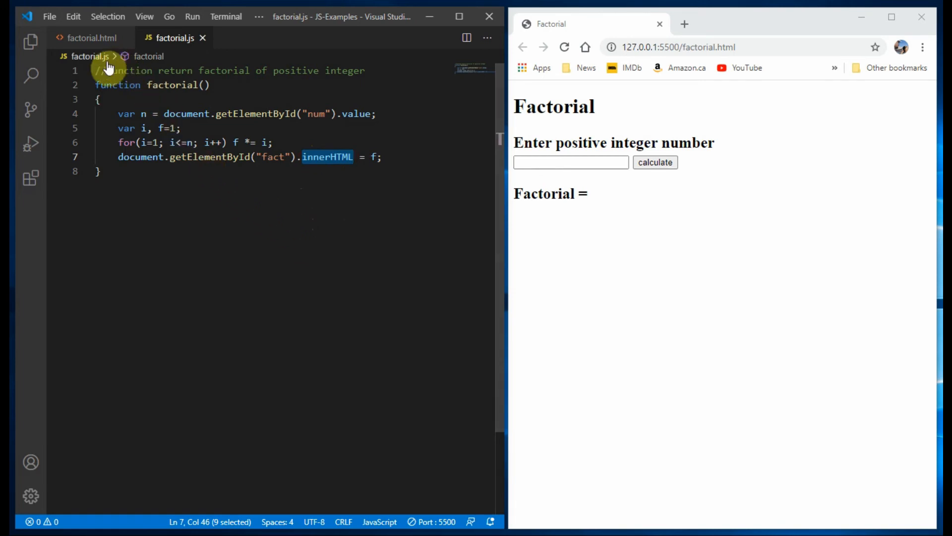
{"action": "left_click", "coordinate": [92, 37]}
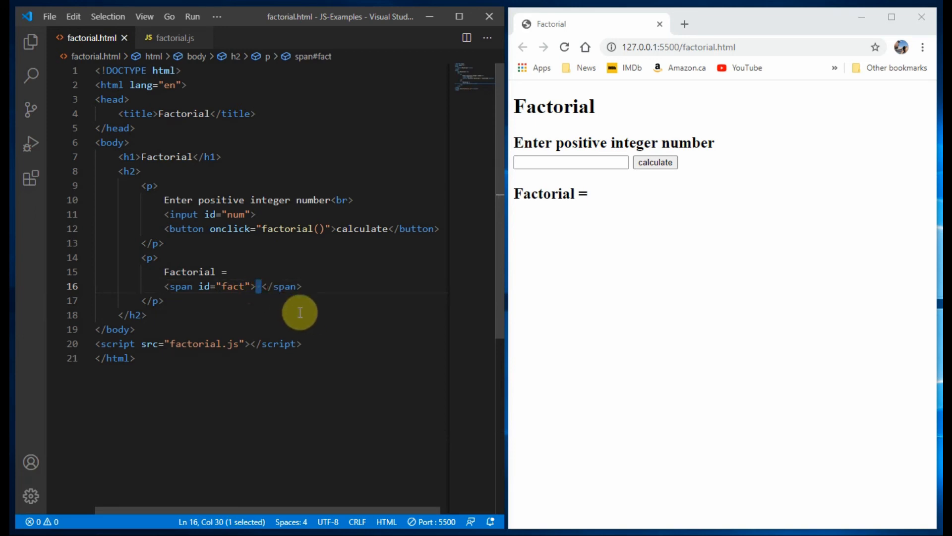
{"action": "left_click", "coordinate": [171, 38]}
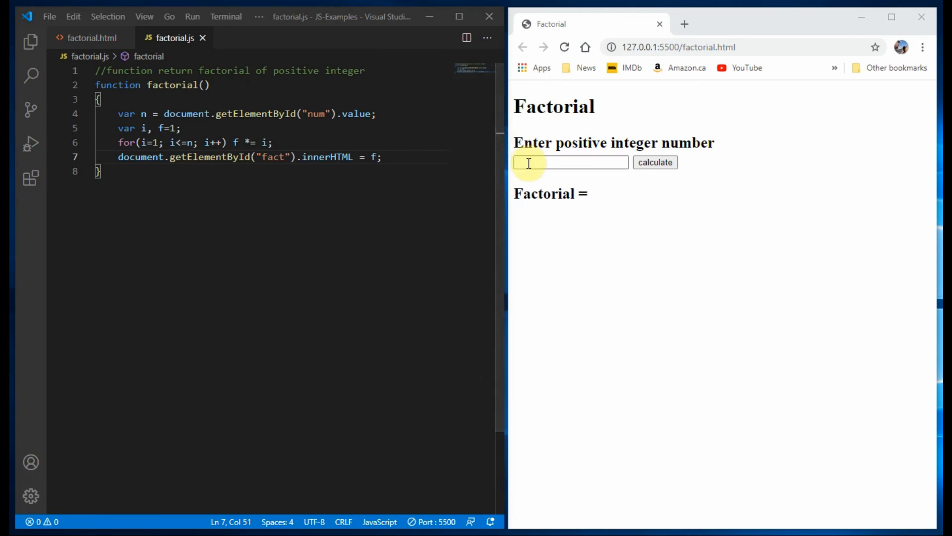
Calculate factorials of 1, 4 and 0 on the page, getting 1, 24 and 1.
{"action": "type", "text": "1"}
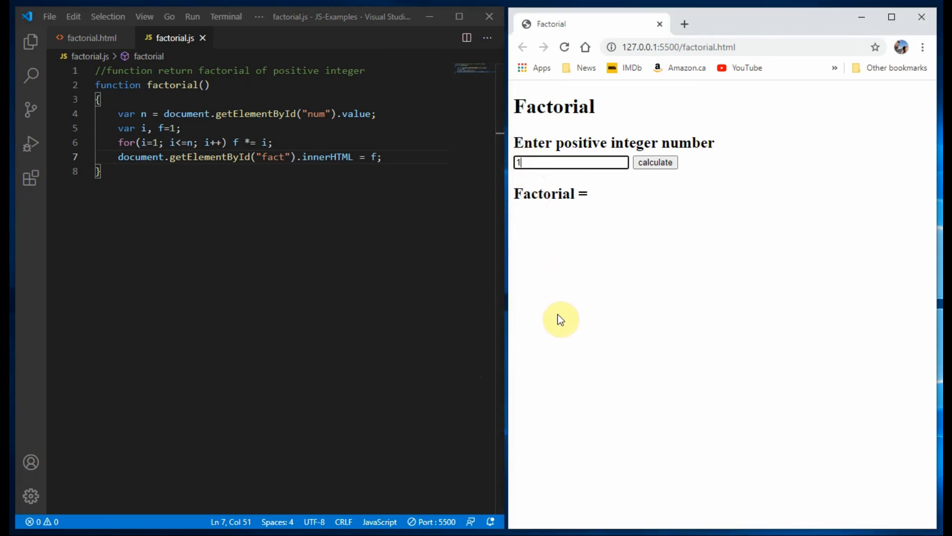
{"action": "left_click", "coordinate": [654, 162]}
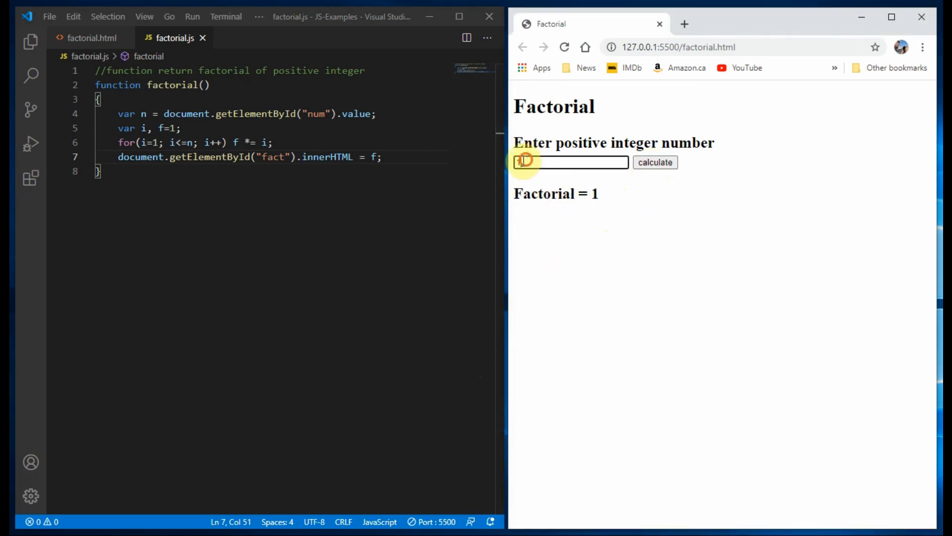
{"action": "type", "text": "4"}
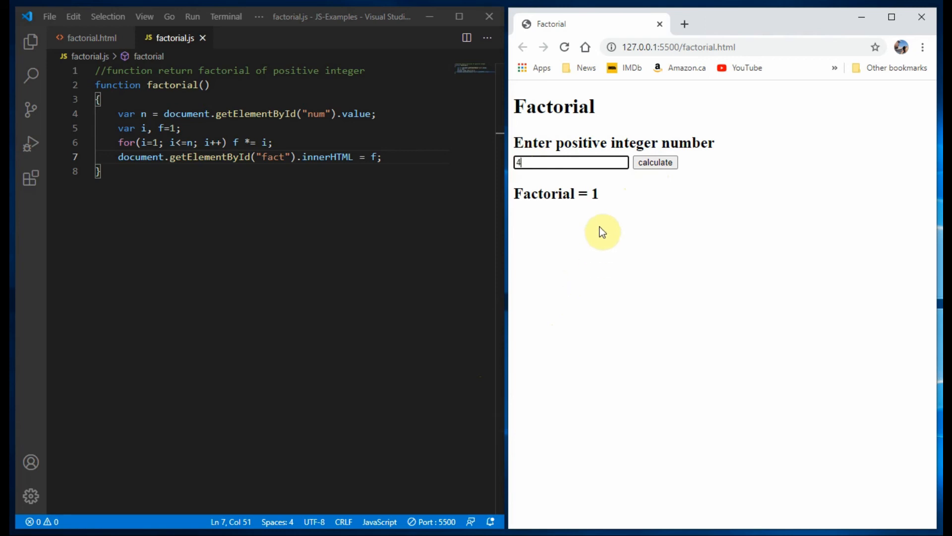
{"action": "left_click", "coordinate": [654, 162]}
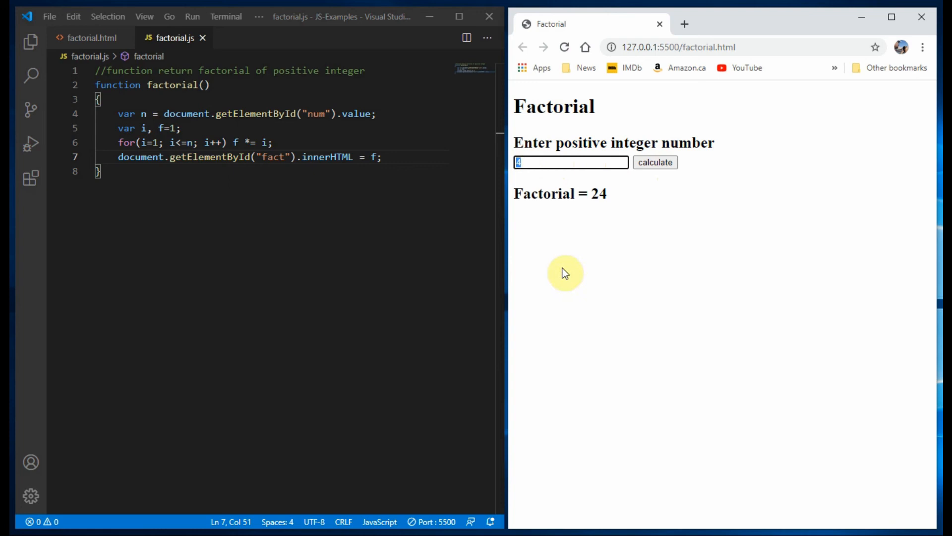
{"action": "left_click", "coordinate": [654, 162]}
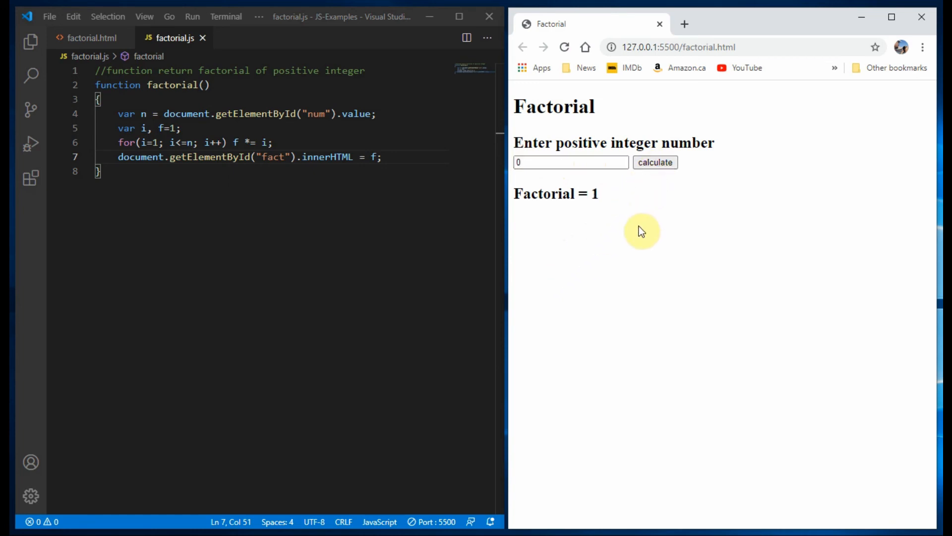
{"action": "left_click", "coordinate": [571, 162]}
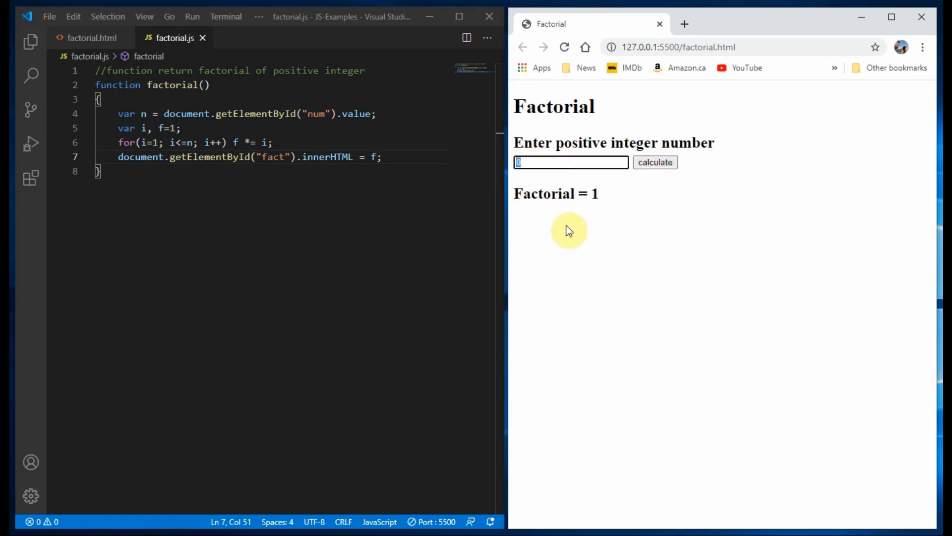
Add the negative-input error branch, then verify 5 gives 120 and -5 gives error in Chrome.
{"action": "type", "text": "-3"}
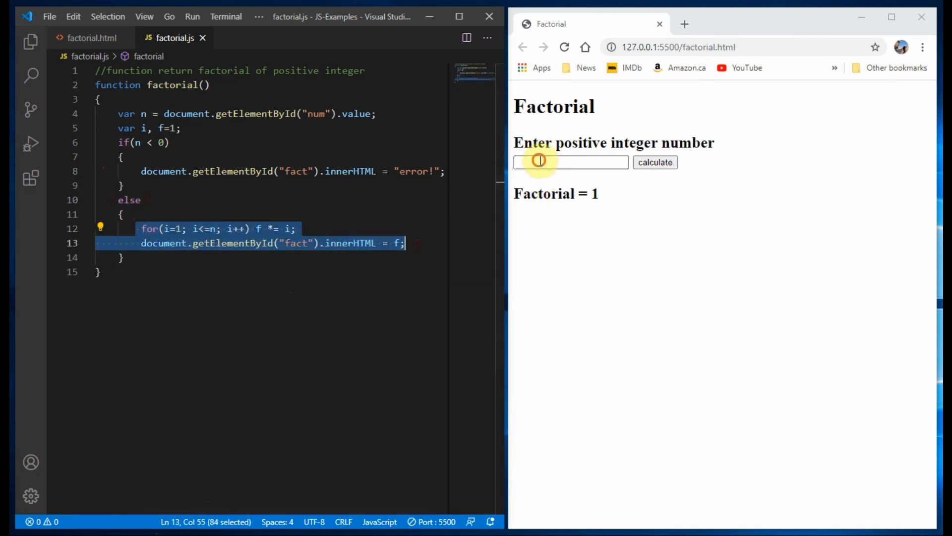
{"action": "mouse_move", "coordinate": [583, 313]}
{"action": "type", "text": "5"}
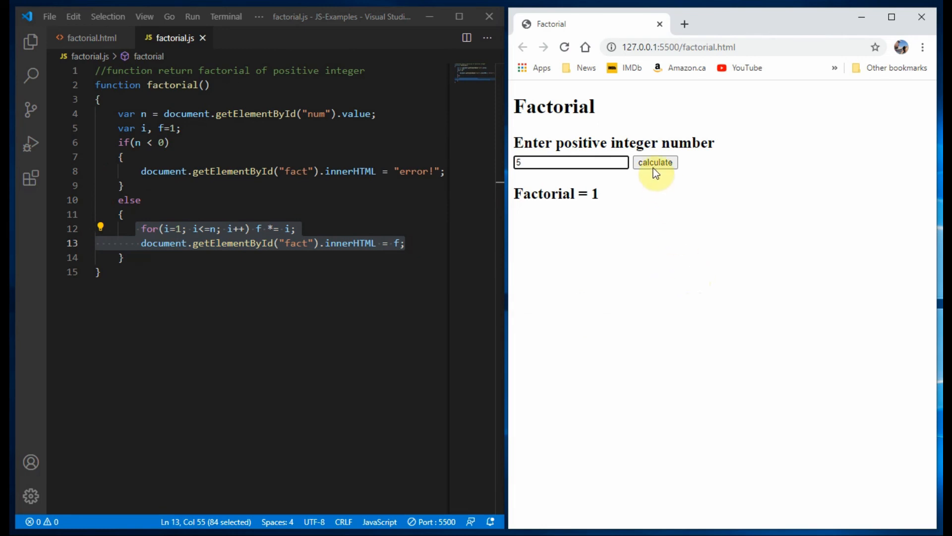
{"action": "left_click", "coordinate": [655, 162]}
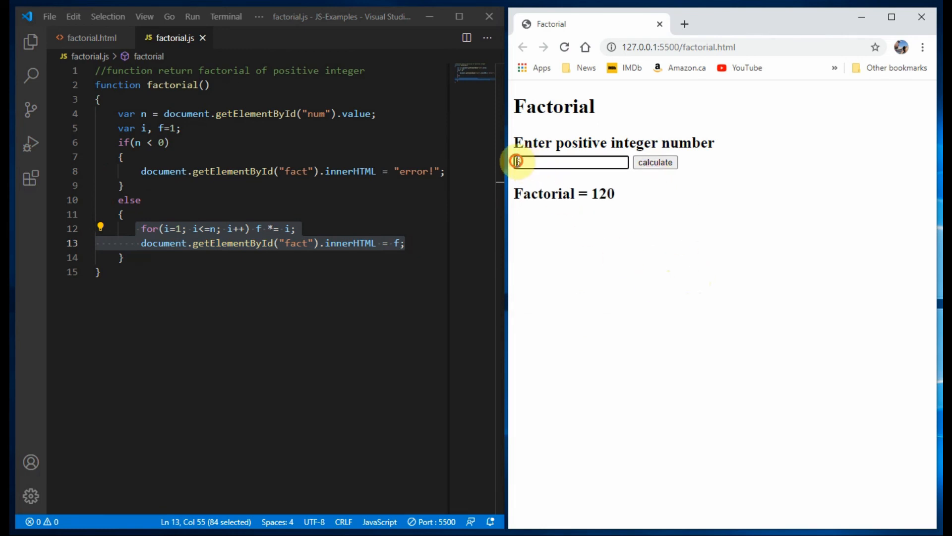
{"action": "type", "text": "-5"}
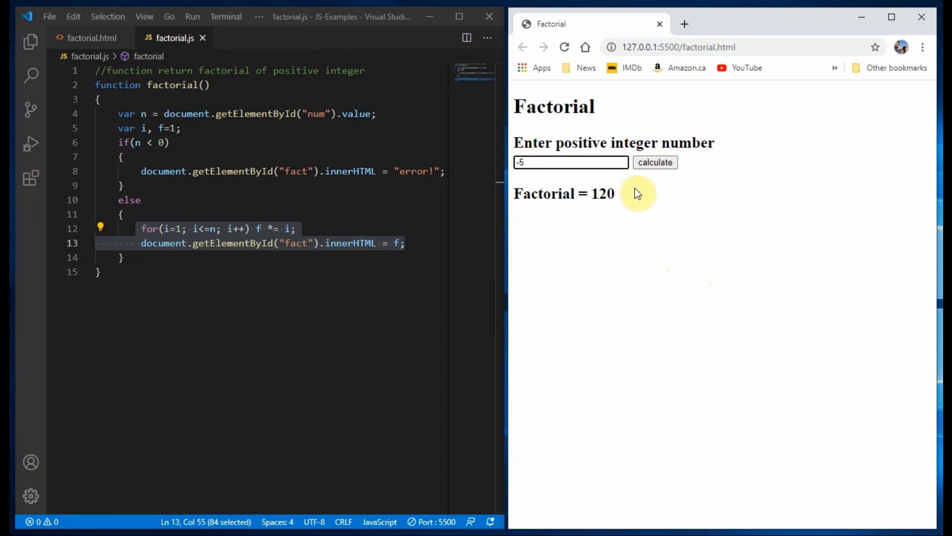
{"action": "left_click", "coordinate": [654, 162]}
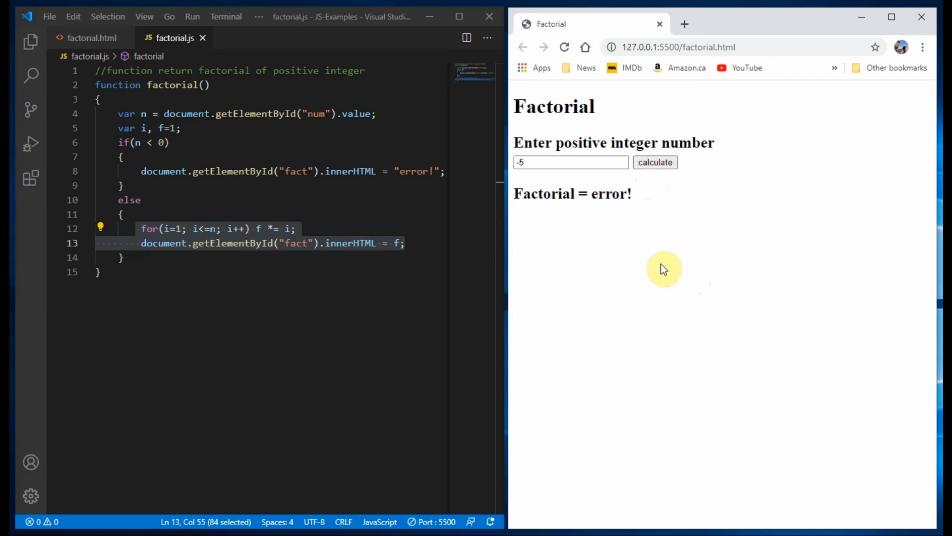
{"action": "left_click", "coordinate": [93, 37]}
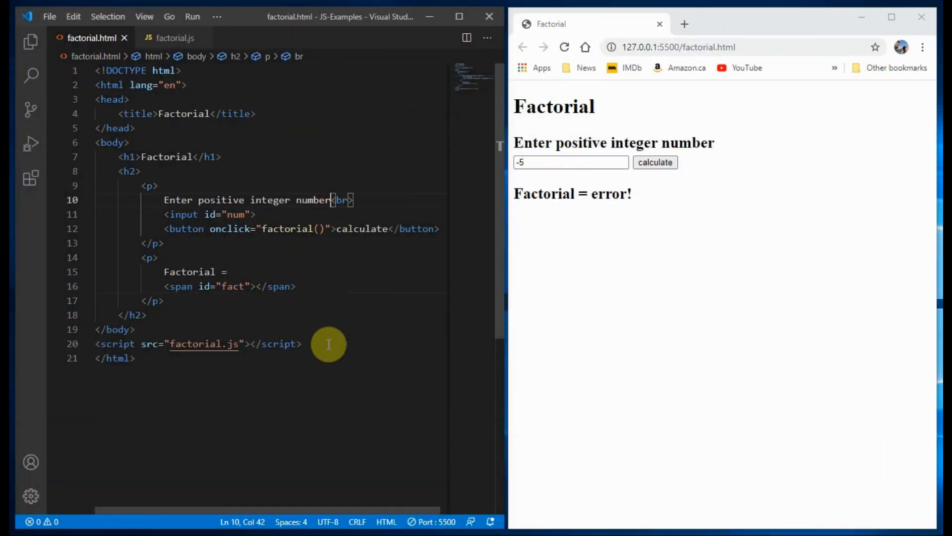
Label the prompt '(max 10)' and extend the error condition to n < 0 || n > 10.
{"action": "type", "text": "(max"}
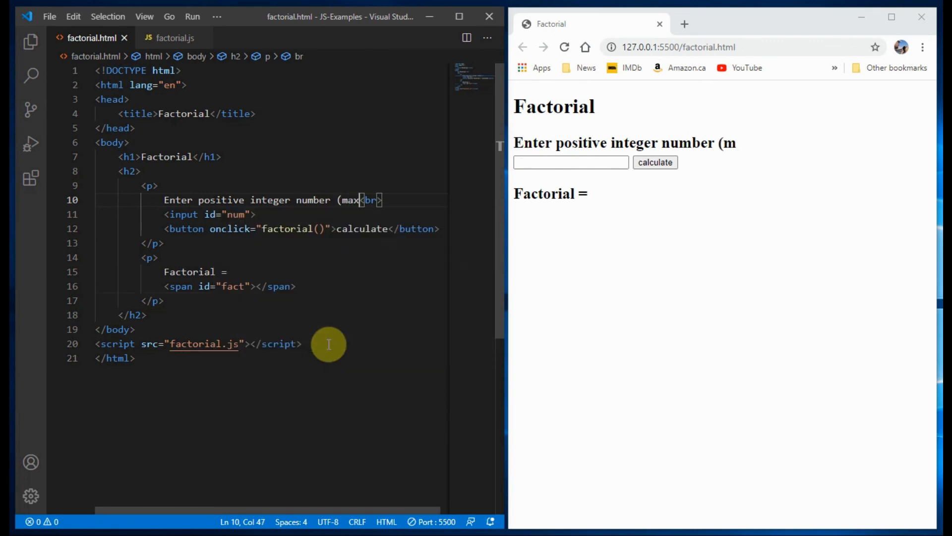
{"action": "type", "text": "10"}
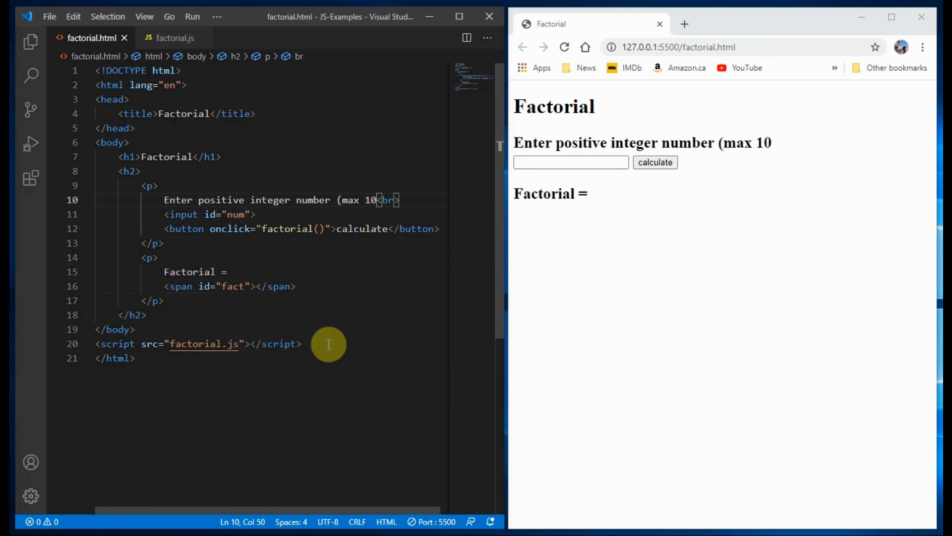
{"action": "type", "text": ")"}
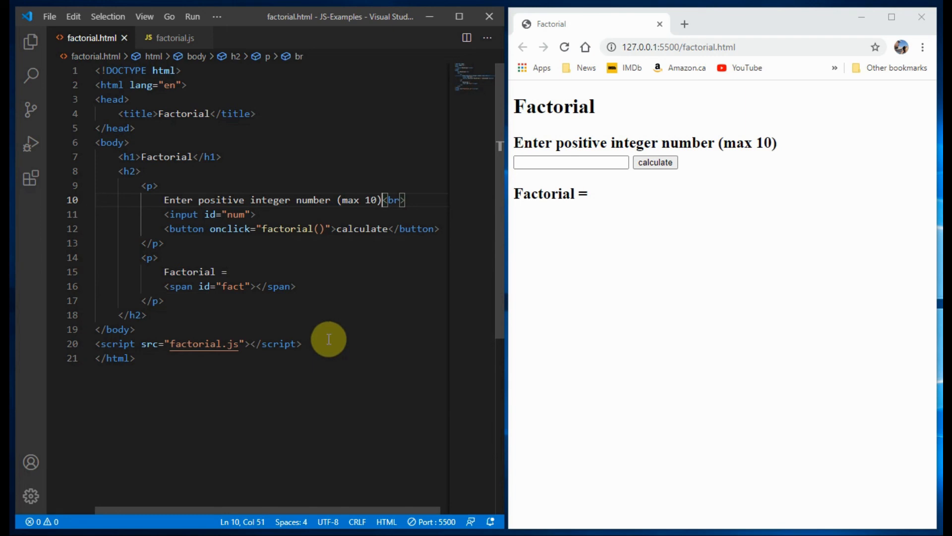
{"action": "left_click", "coordinate": [171, 37]}
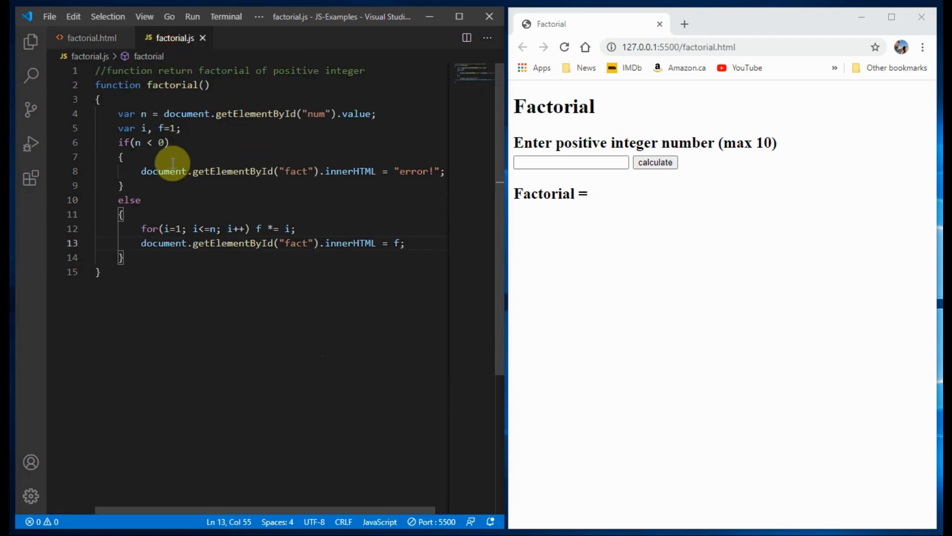
{"action": "type", "text": "|| n > 10"}
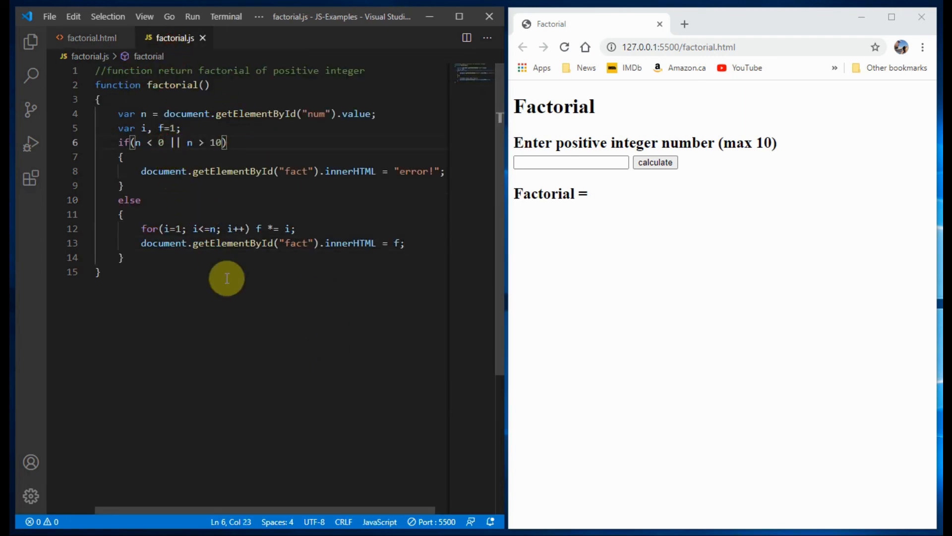
Verify in Chrome that 10 computes its factorial and 11 shows the error.
{"action": "left_click", "coordinate": [565, 47]}
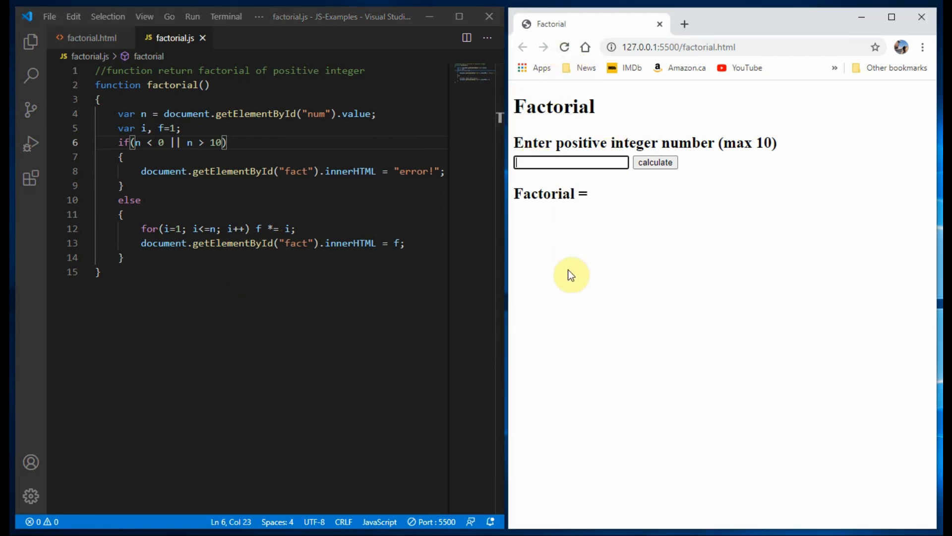
{"action": "type", "text": "10"}
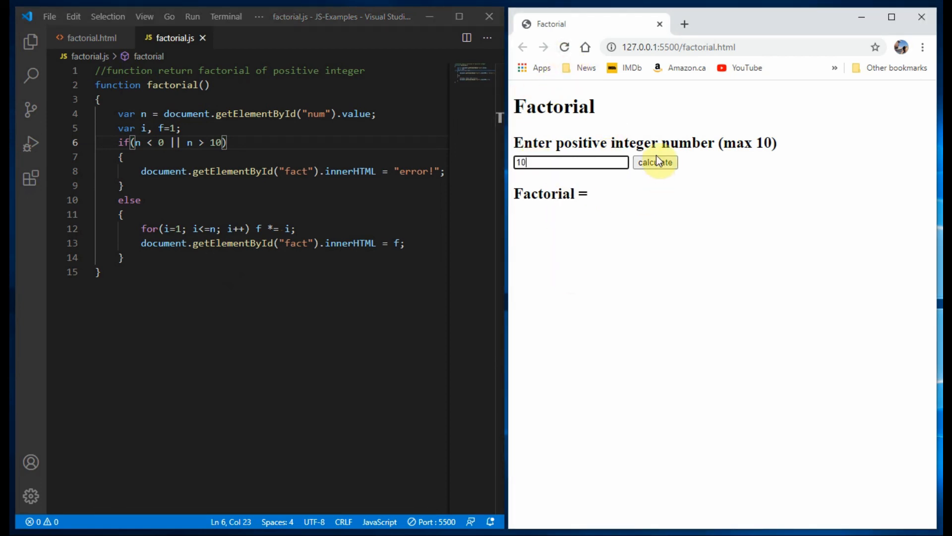
{"action": "left_click", "coordinate": [656, 162]}
{"action": "type", "text": "11"}
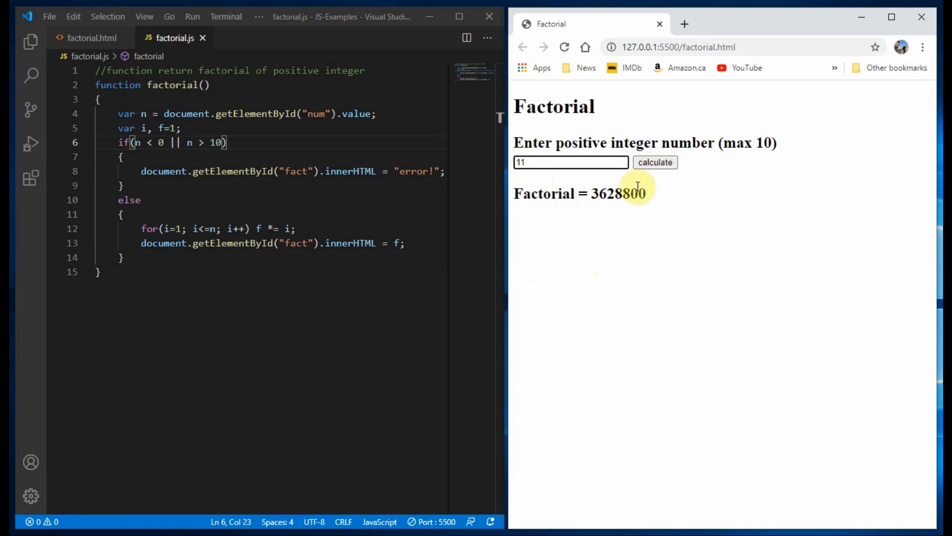
{"action": "left_click", "coordinate": [654, 162]}
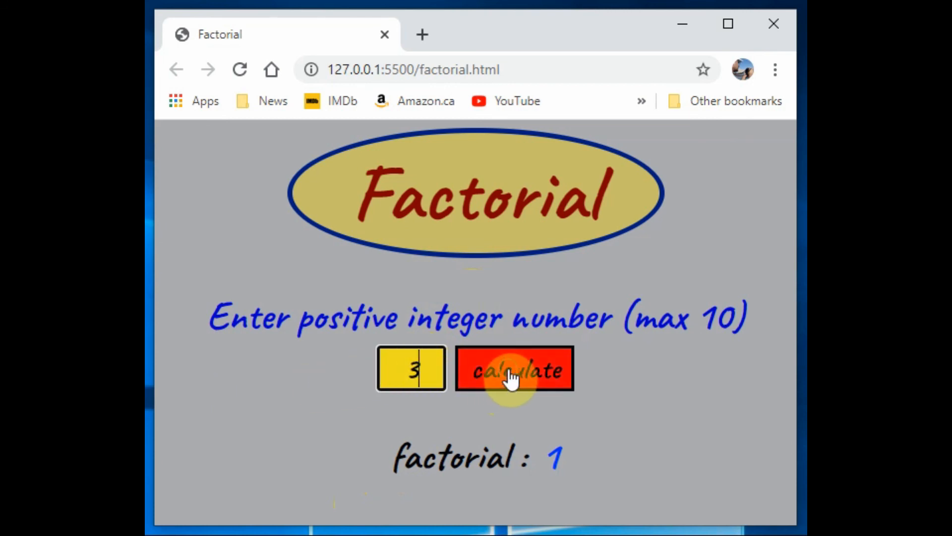
Calculate factorials of 3 and 10 on the styled page, getting 6 and 3628800.
{"action": "left_click", "coordinate": [514, 369]}
{"action": "type", "text": "1"}
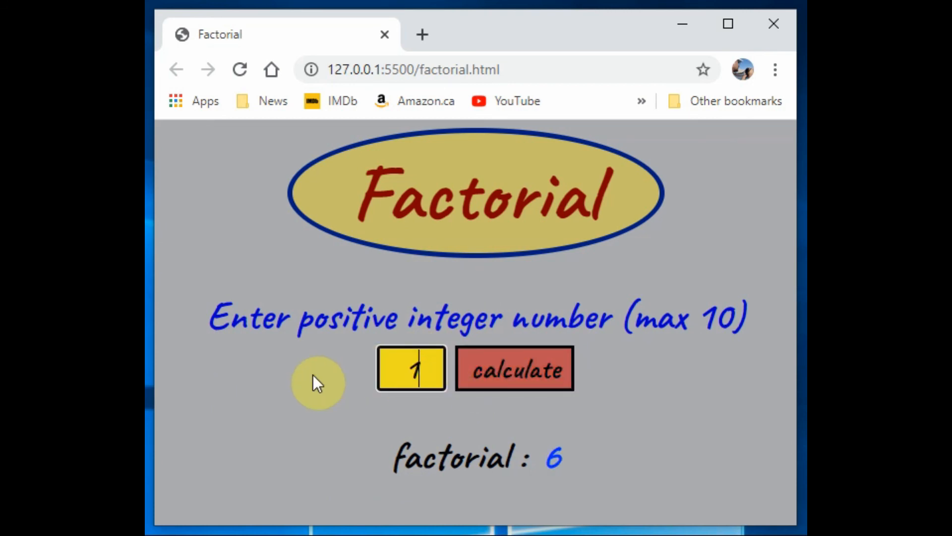
{"action": "left_click", "coordinate": [514, 369]}
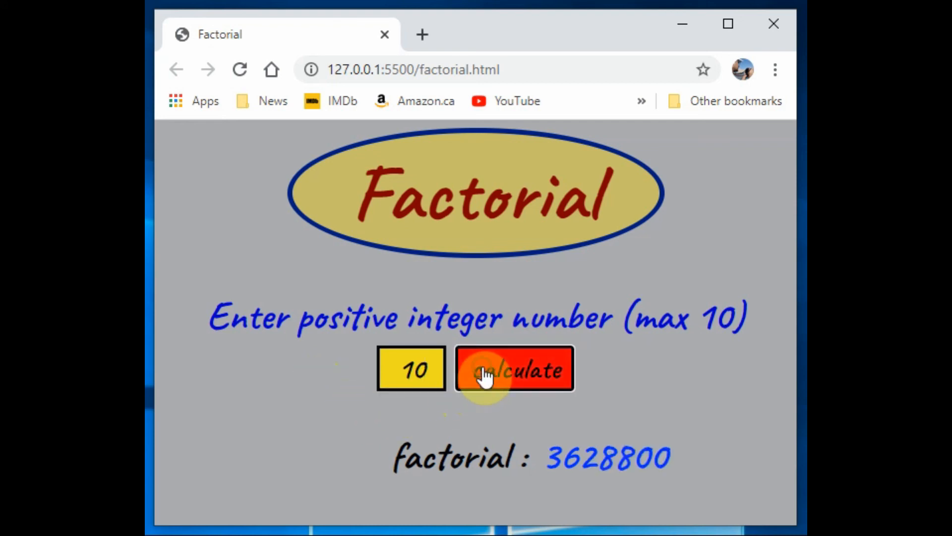